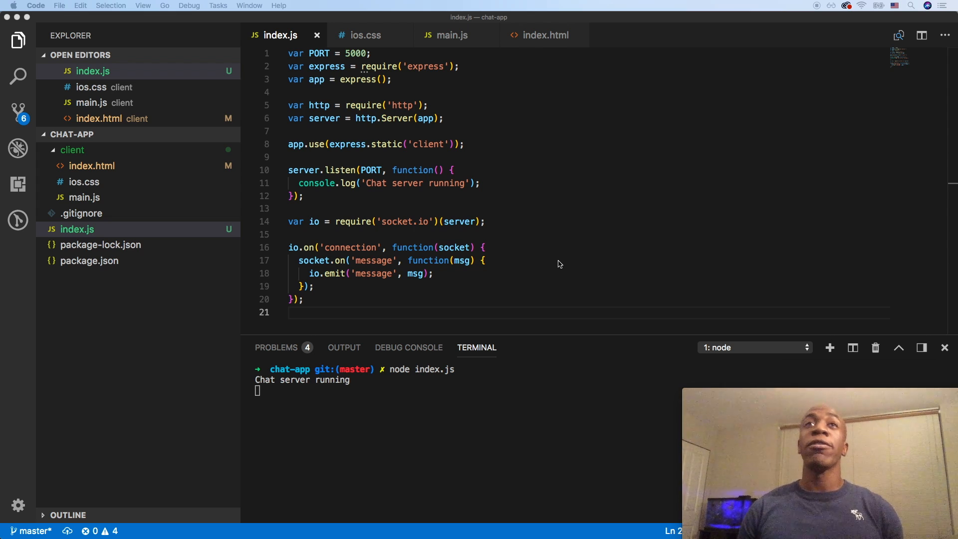
pyautogui.moveTo(468, 200)
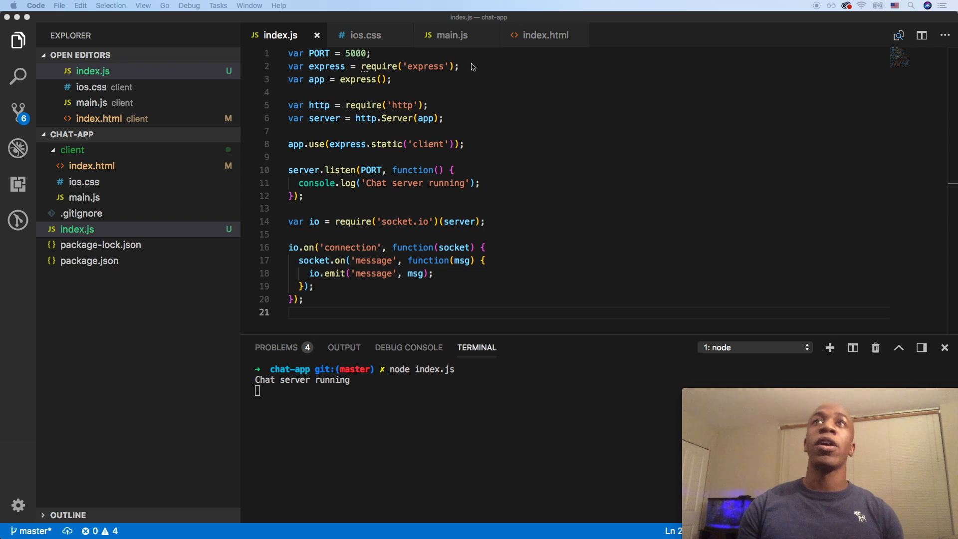
# Show the chat page markup in the index.html tab instead of the server code
pyautogui.click(542, 35)
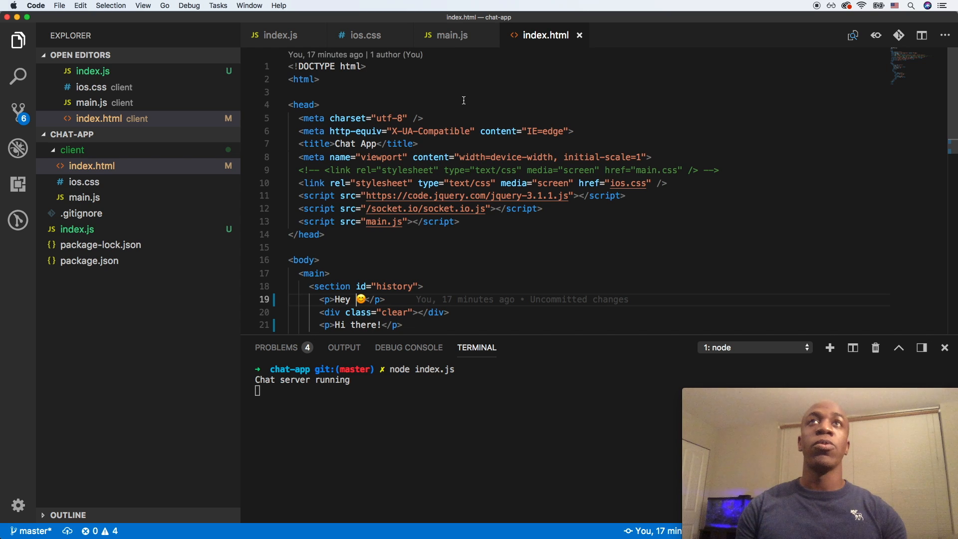
# Send the message 'sdfds' from the chat app running at localhost:5000
pyautogui.click(451, 35)
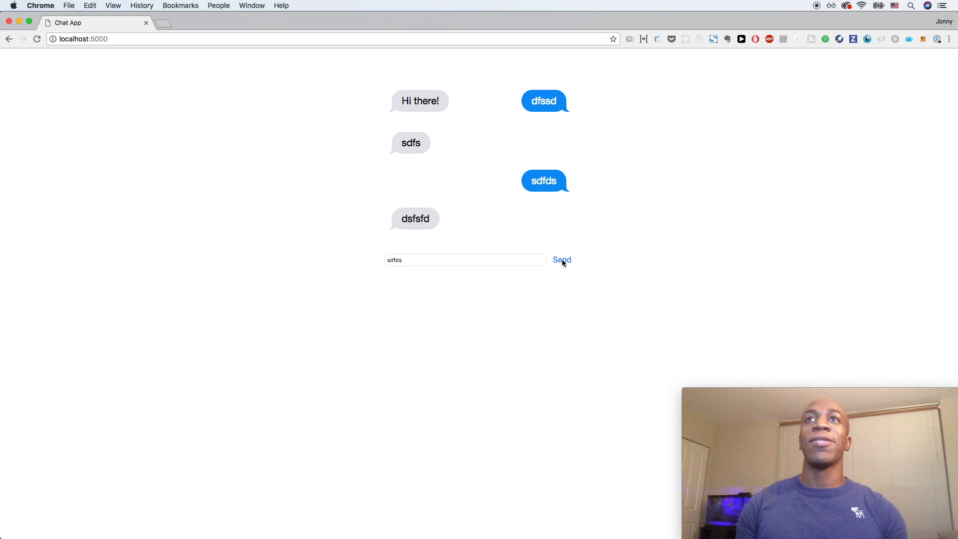
pyautogui.click(562, 260)
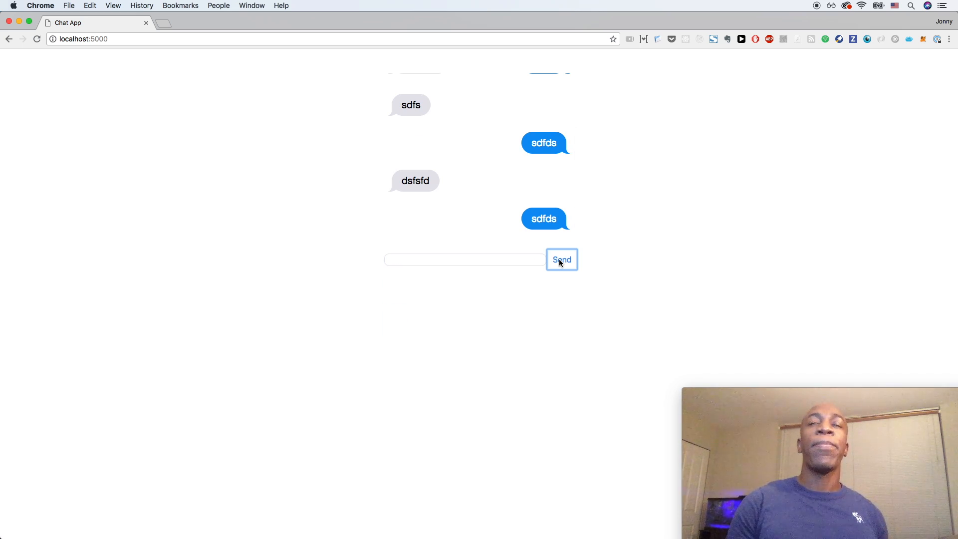
pyautogui.moveTo(236, 118)
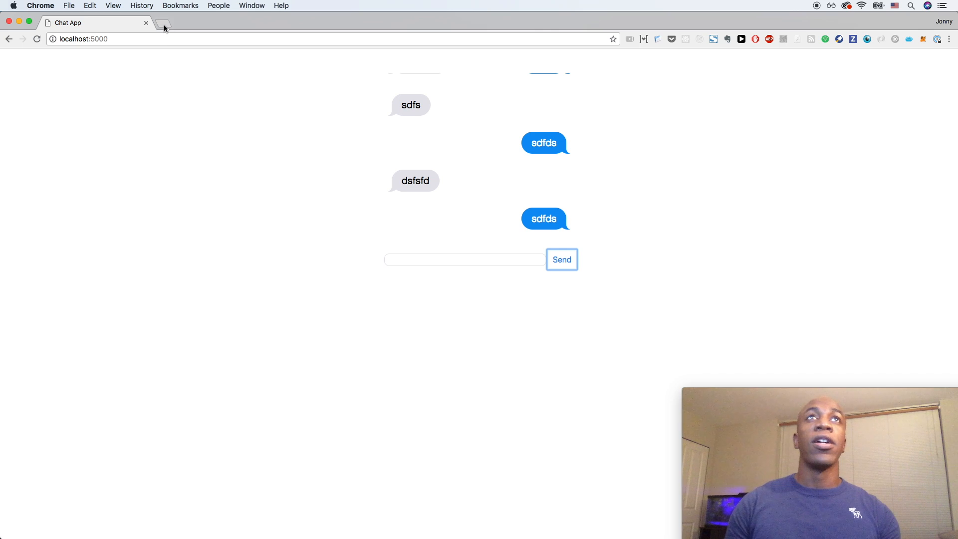
# Go to heroku.com and bring up the empty free sign-up form
pyautogui.write('heroku.com')
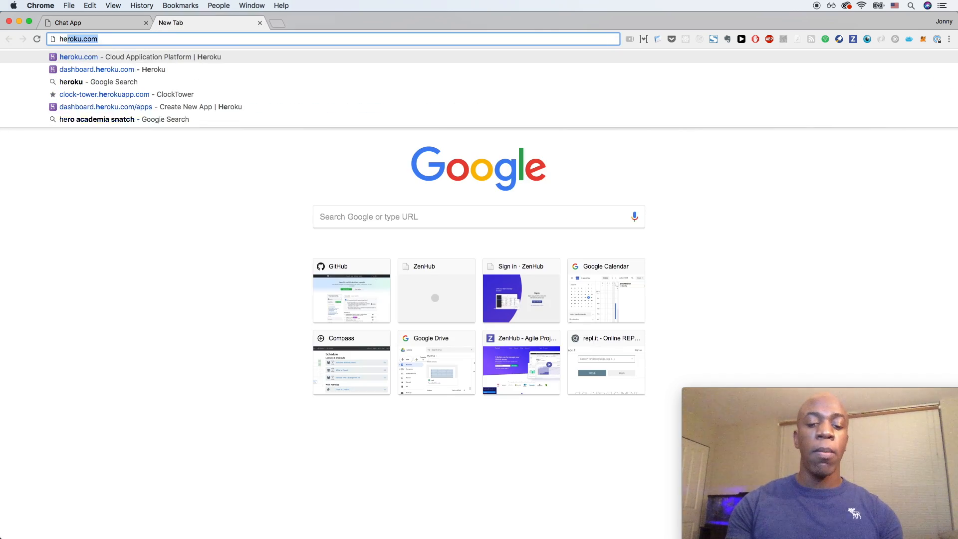
pyautogui.press('Return')
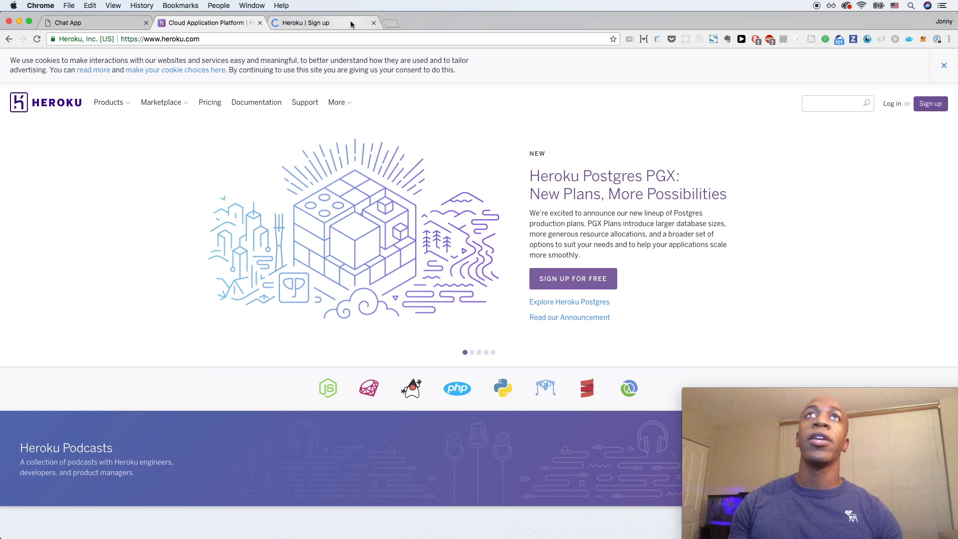
pyautogui.click(573, 278)
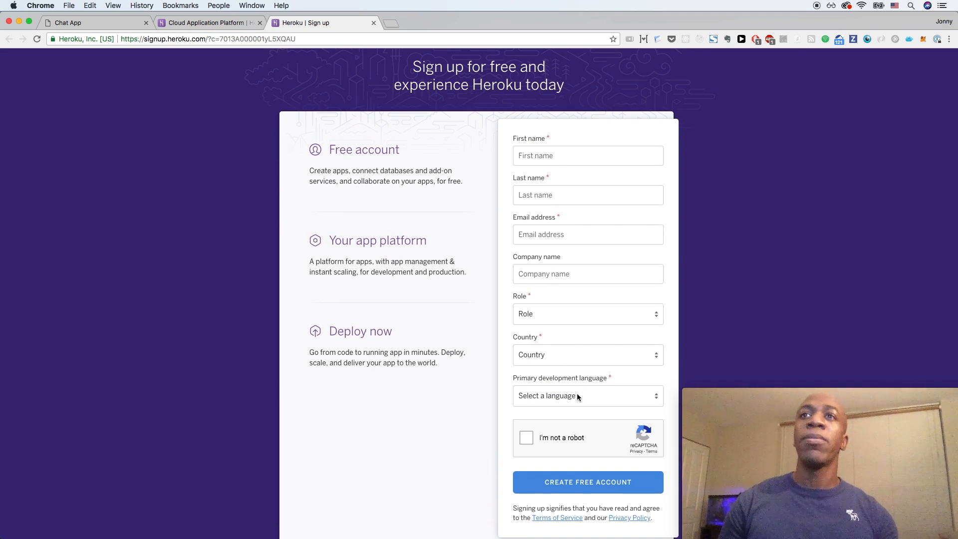
pyautogui.click(588, 396)
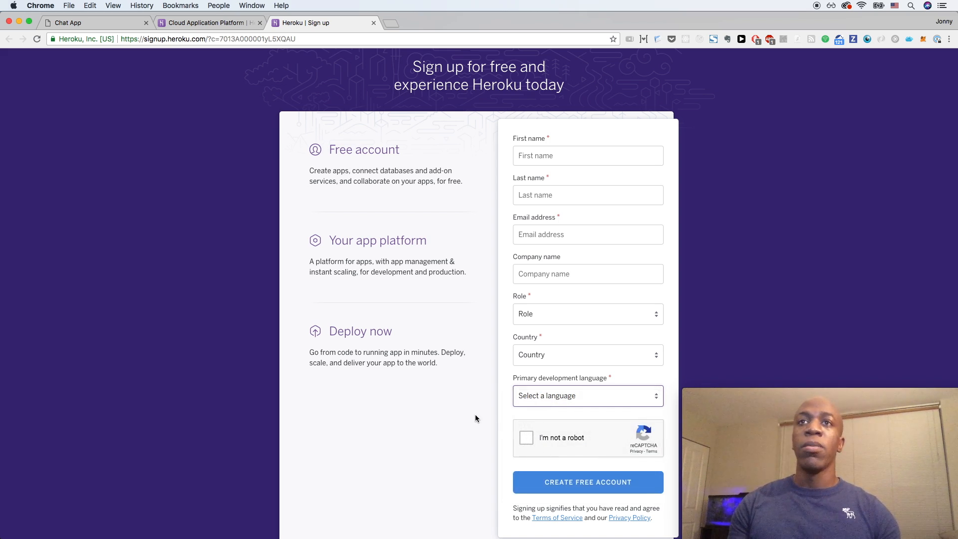
pyautogui.moveTo(447, 373)
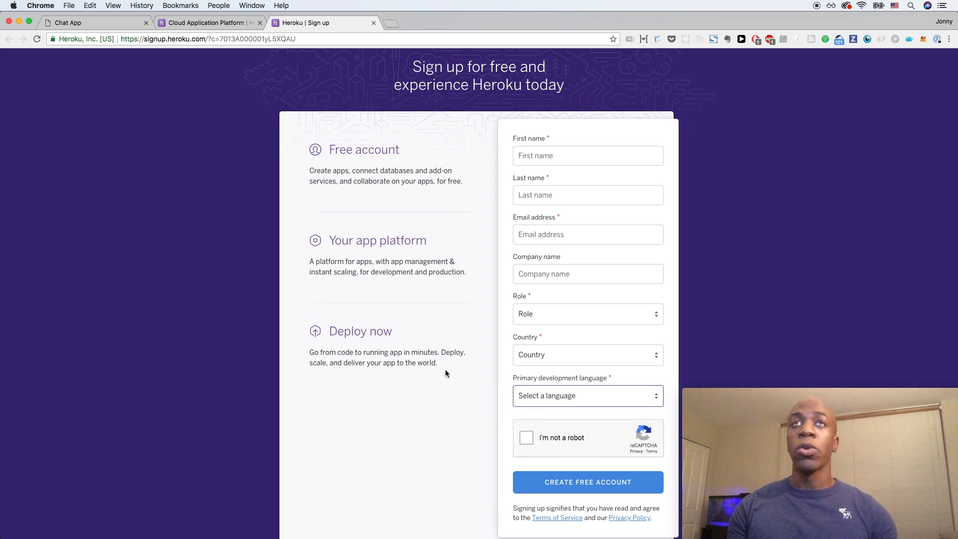
pyautogui.moveTo(442, 249)
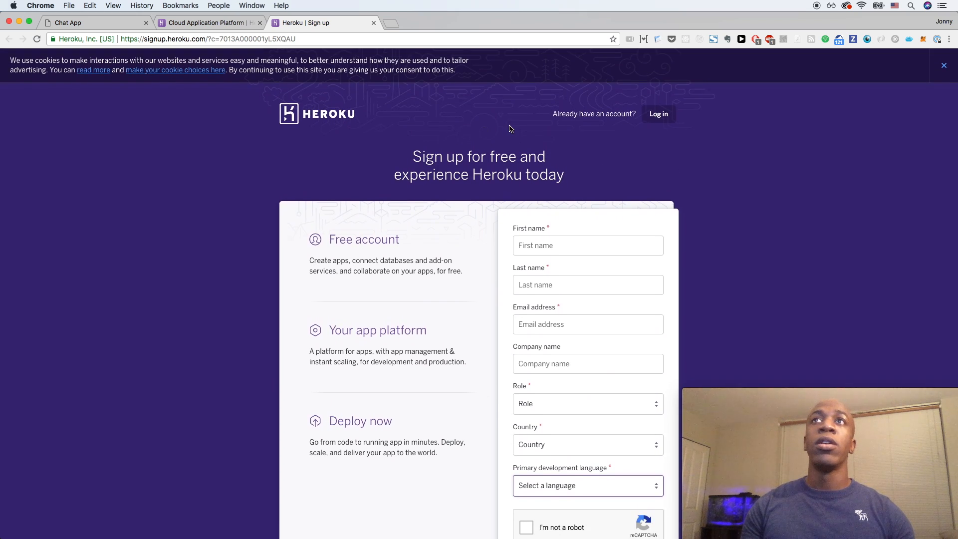
pyautogui.moveTo(548, 166)
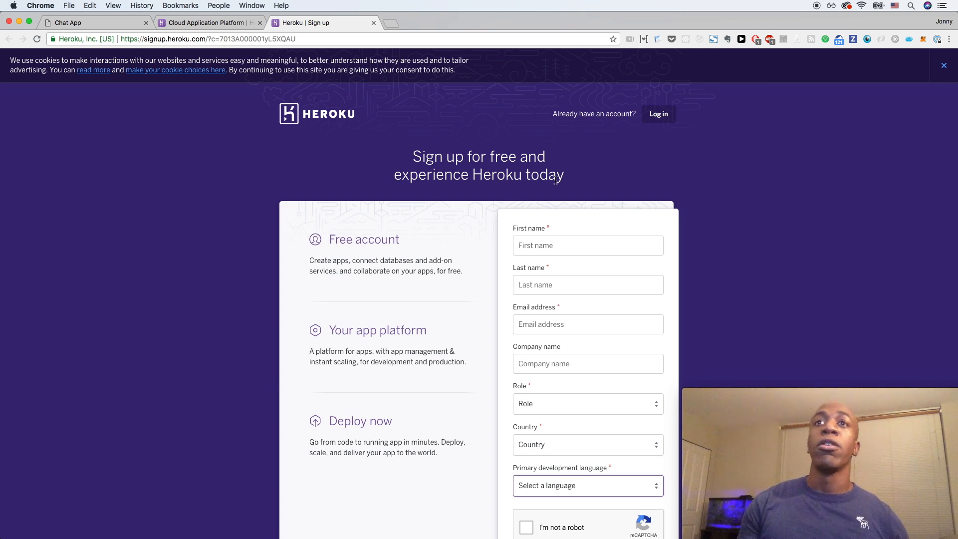
pyautogui.moveTo(557, 161)
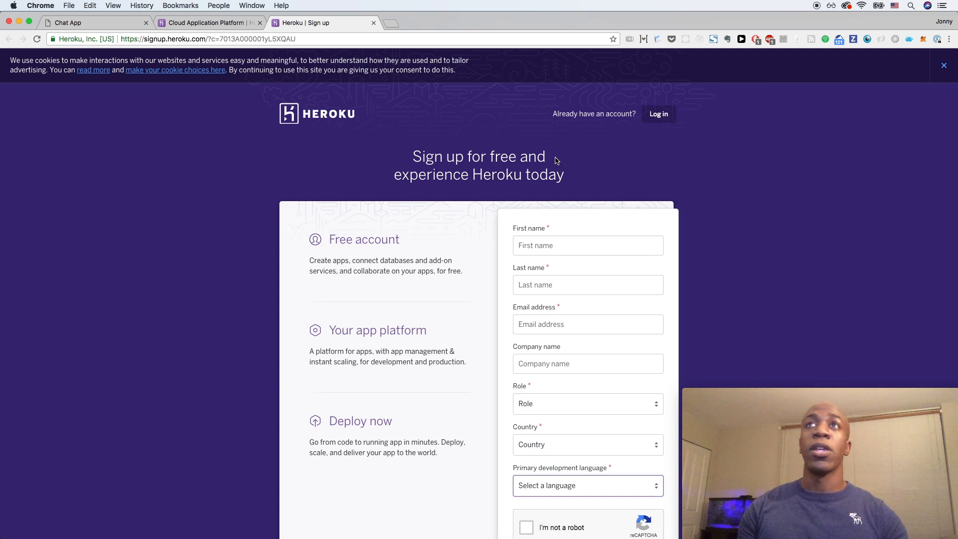
pyautogui.moveTo(654, 123)
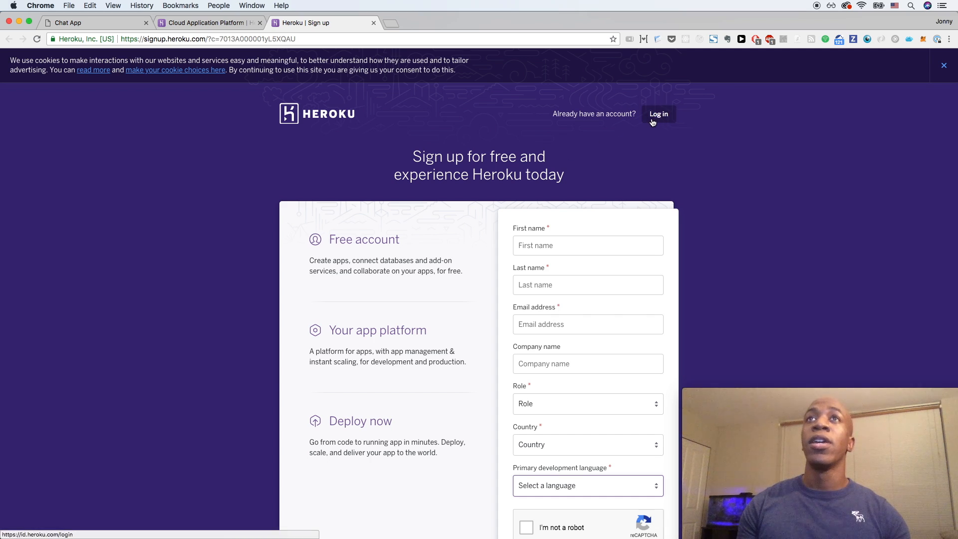
# Log in to the existing Heroku account with the saved credentials
pyautogui.click(659, 114)
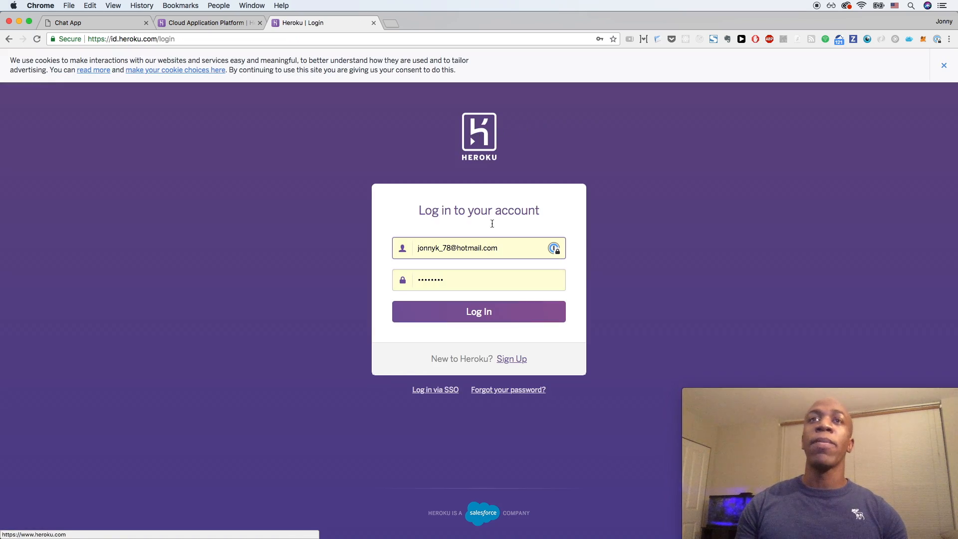
pyautogui.click(479, 312)
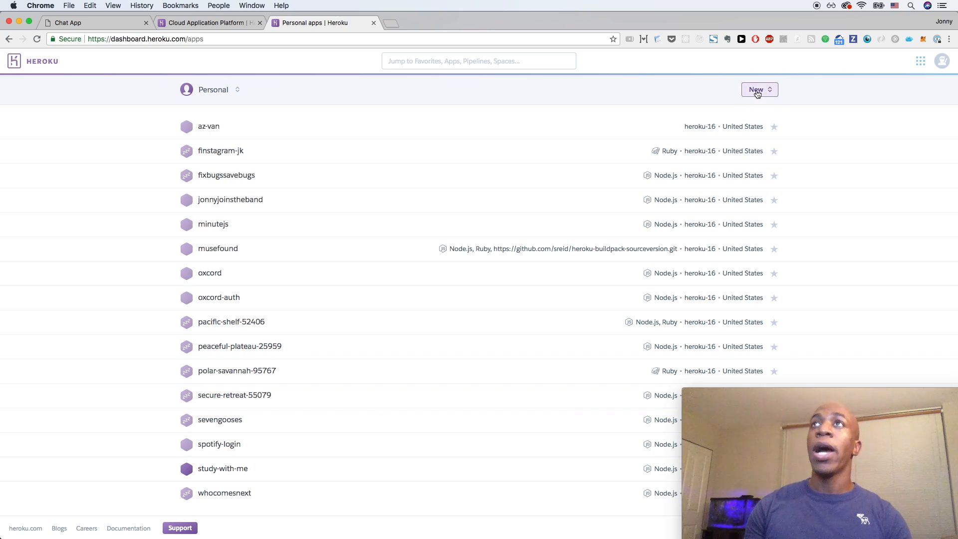
# Create the Heroku app 'chat-app-jk' from the New menu
pyautogui.click(757, 90)
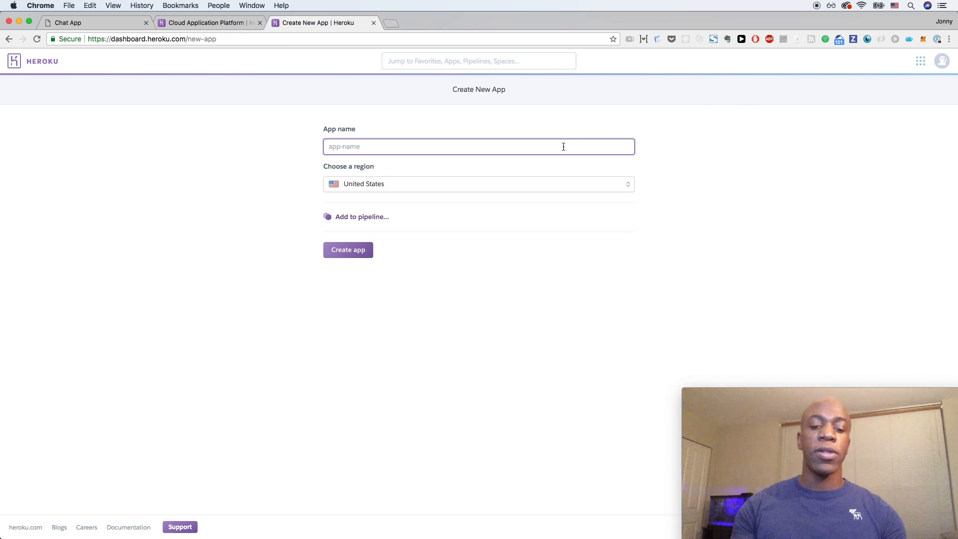
pyautogui.write('chat-app-jk')
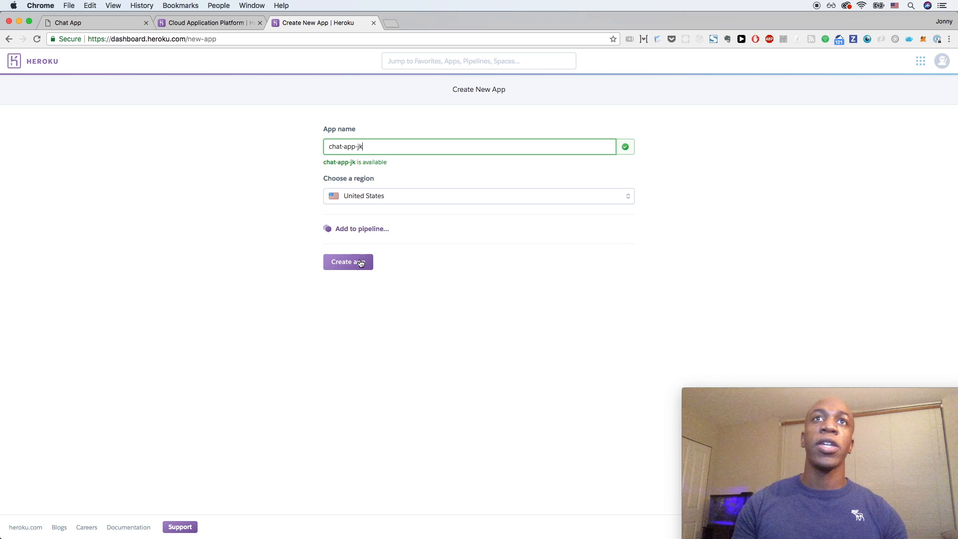
pyautogui.click(347, 262)
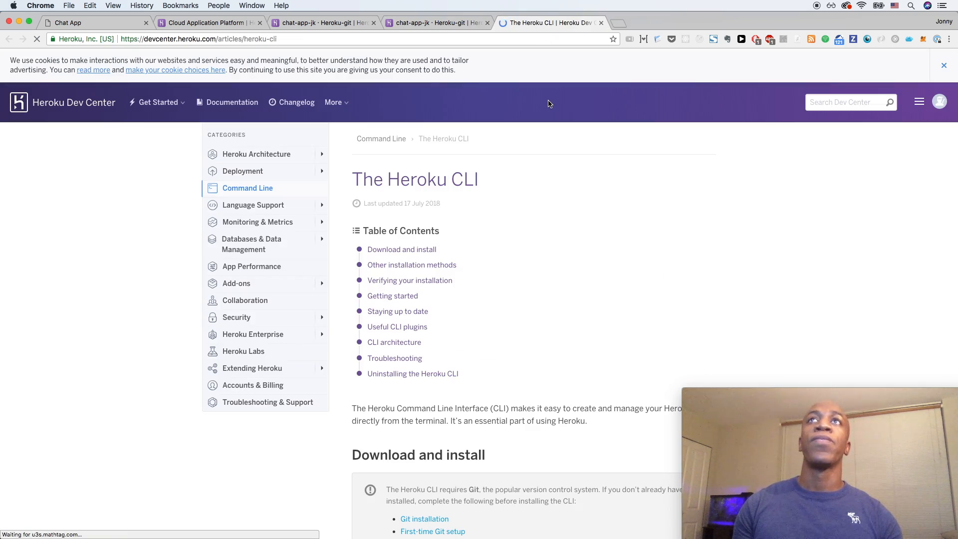
# Download the macOS Heroku CLI installer and open heroku.pkg
pyautogui.scroll(-3)
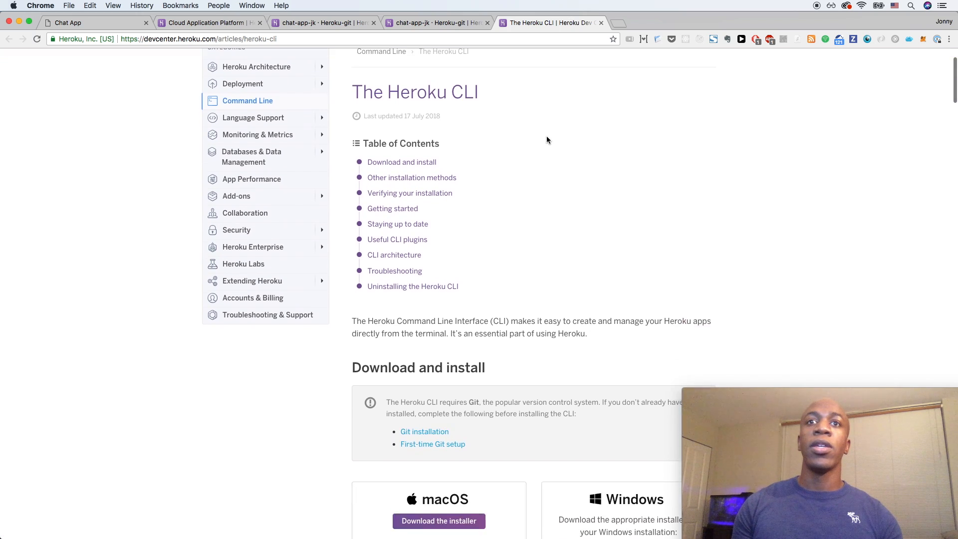
pyautogui.scroll(-3)
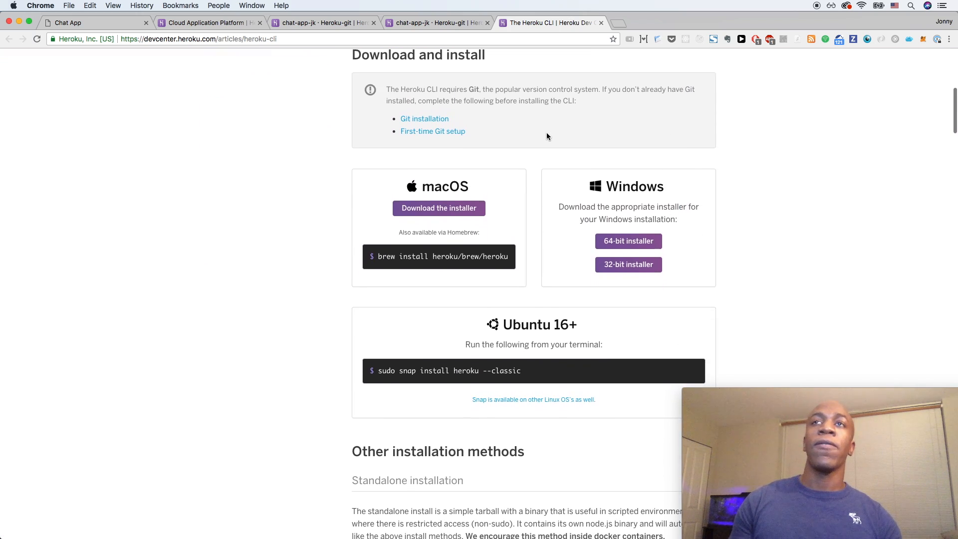
pyautogui.scroll(-3)
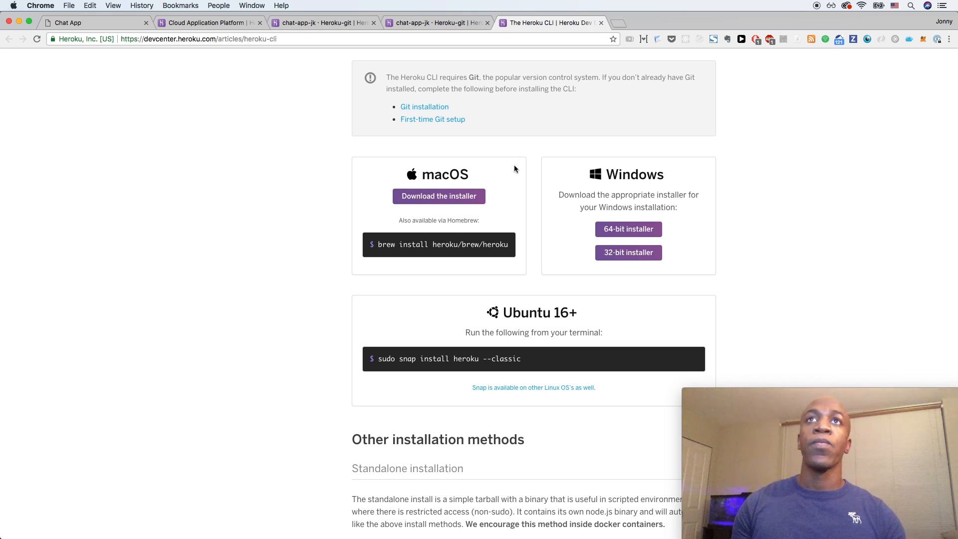
pyautogui.moveTo(467, 196)
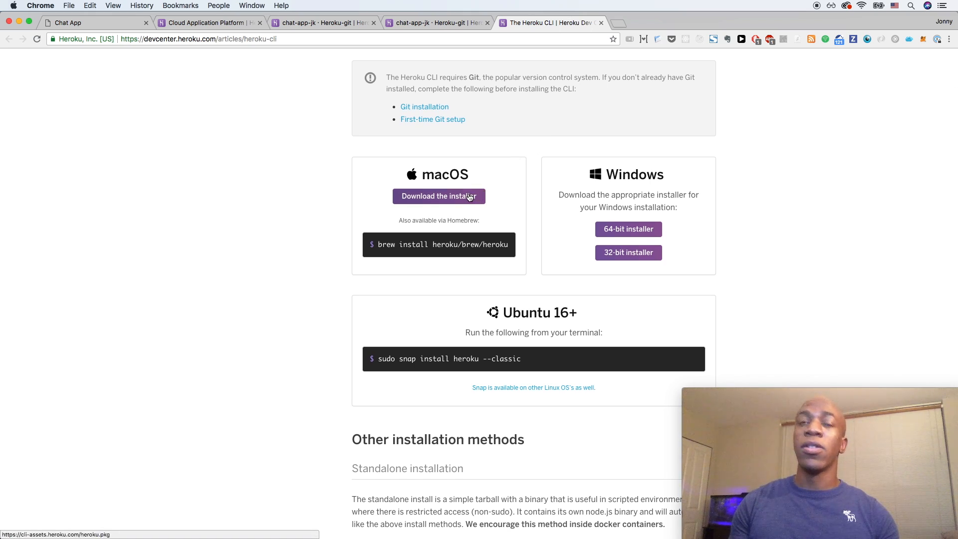
pyautogui.click(439, 196)
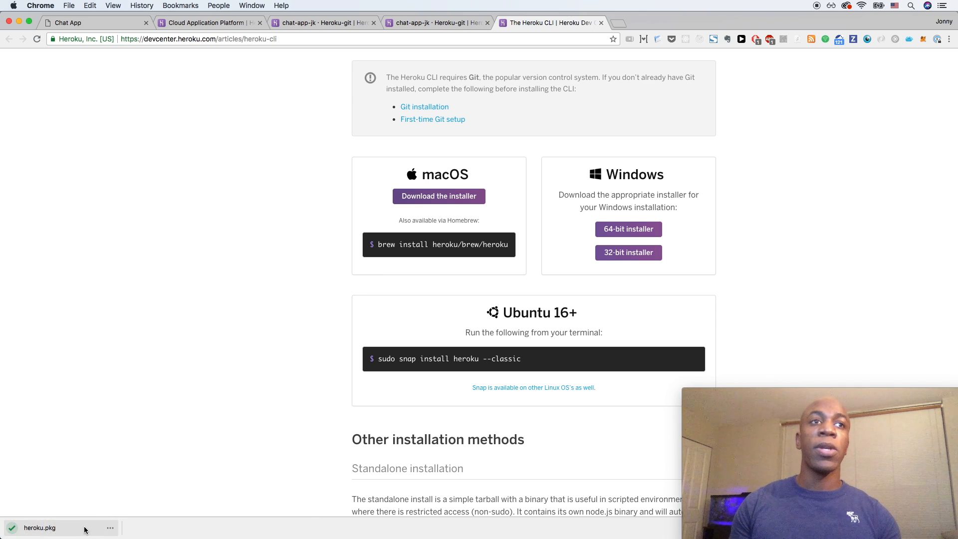
pyautogui.click(39, 527)
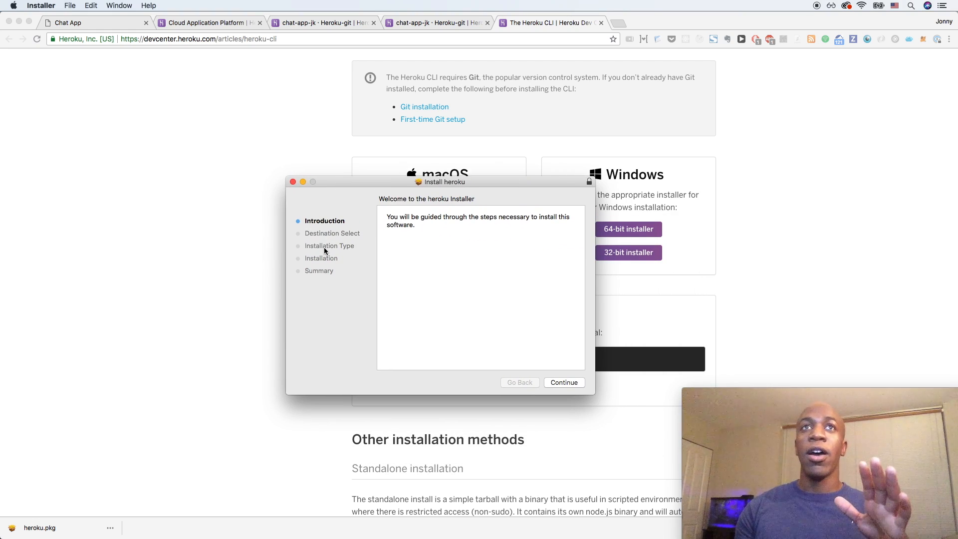
pyautogui.moveTo(446, 312)
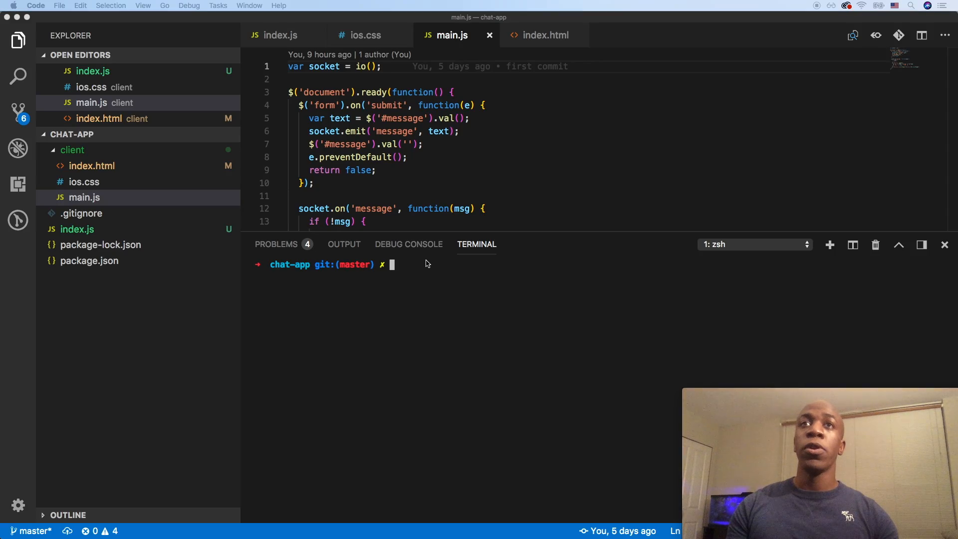
pyautogui.moveTo(473, 289)
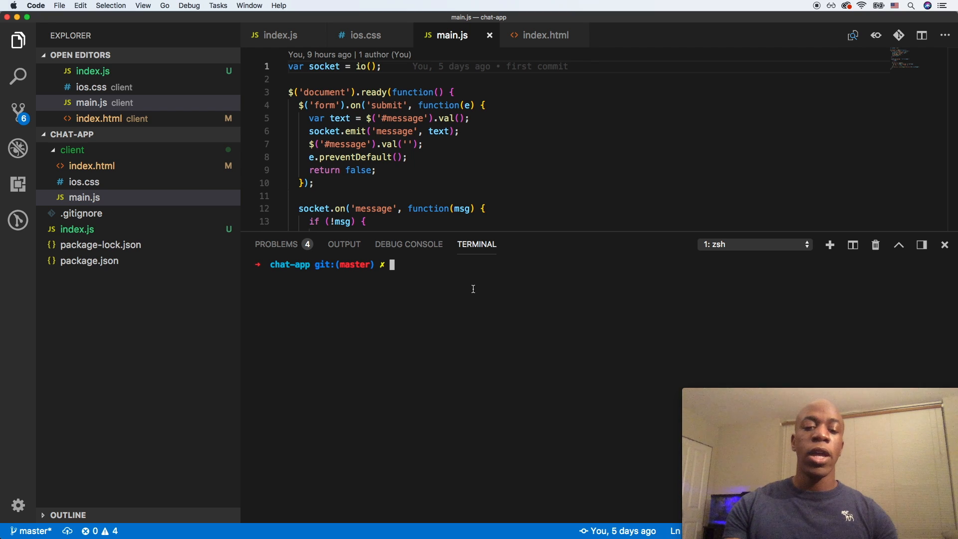
# Run 'heroku login' in the terminal and sign in with email and password
pyautogui.write('heroku login')
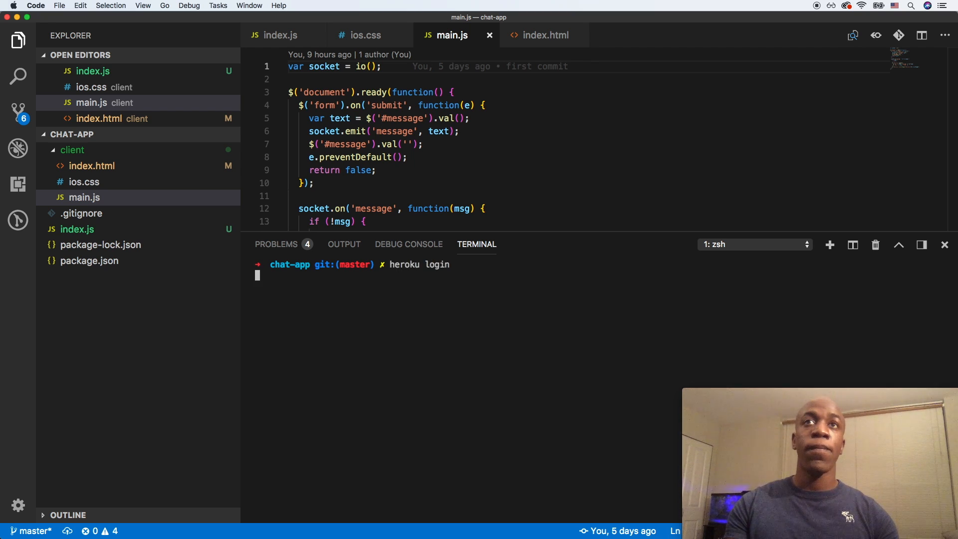
pyautogui.press('Return')
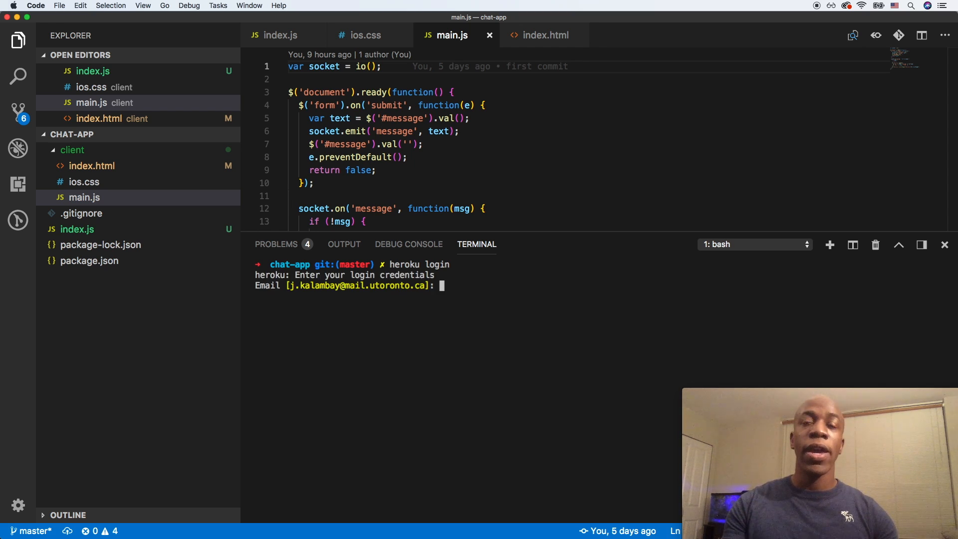
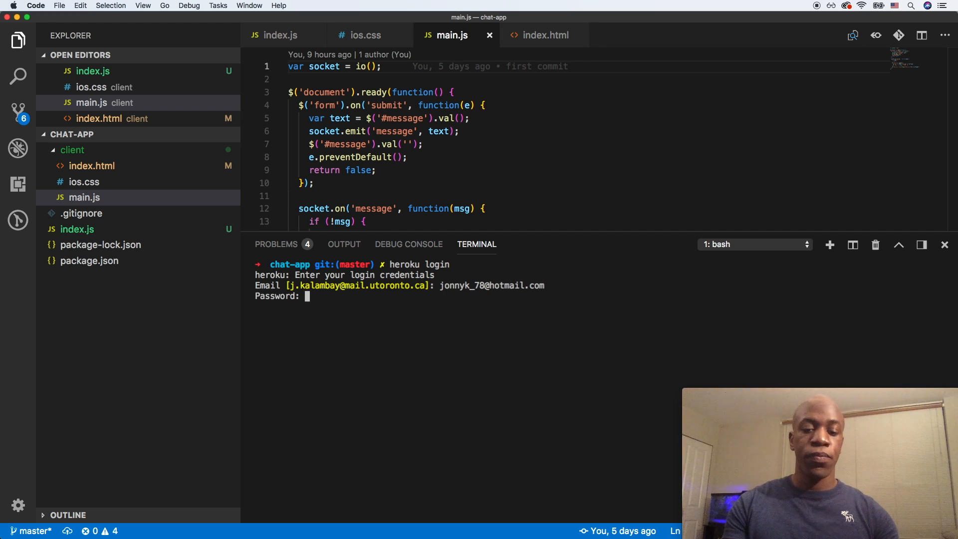
pyautogui.write('****')
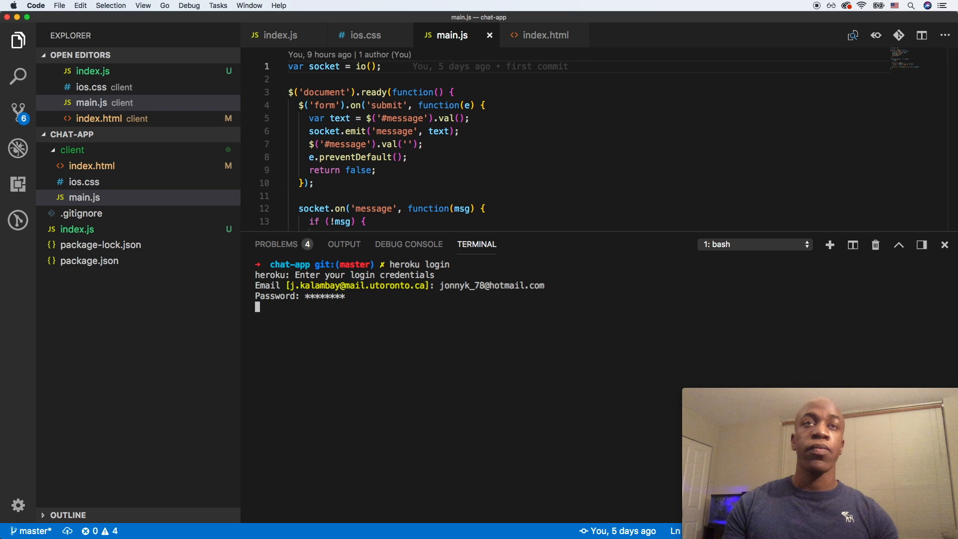
pyautogui.press('Return')
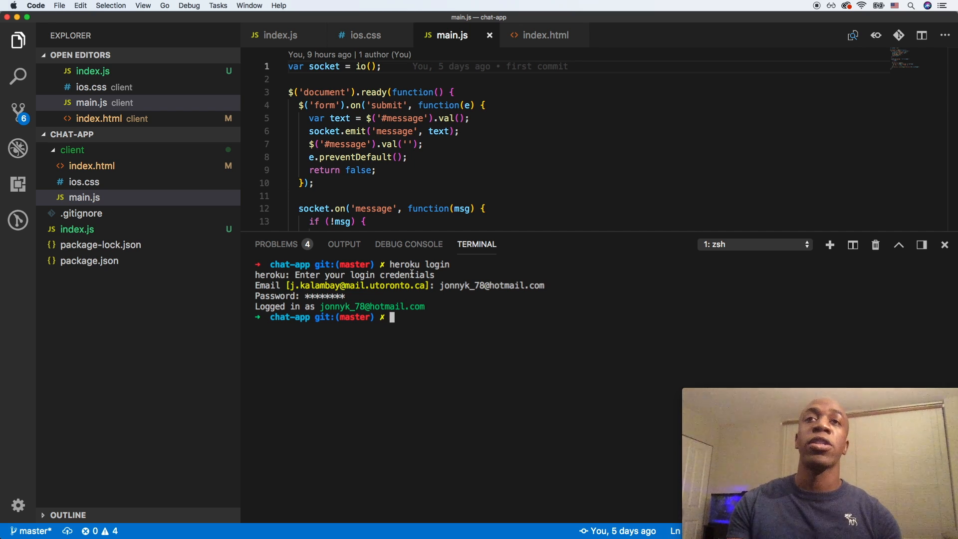
# Run 'git status' to review changes, then type 'git init'
pyautogui.write('git status')
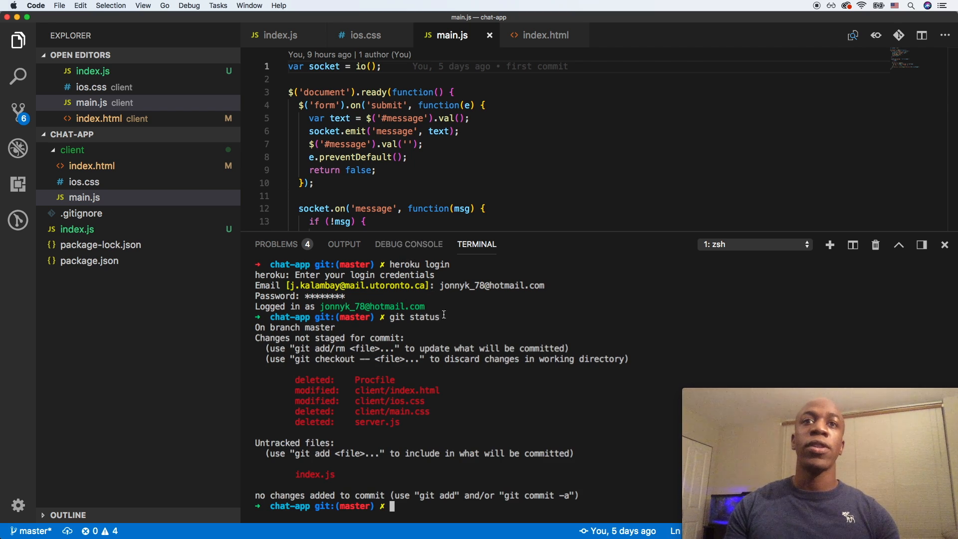
pyautogui.moveTo(462, 386)
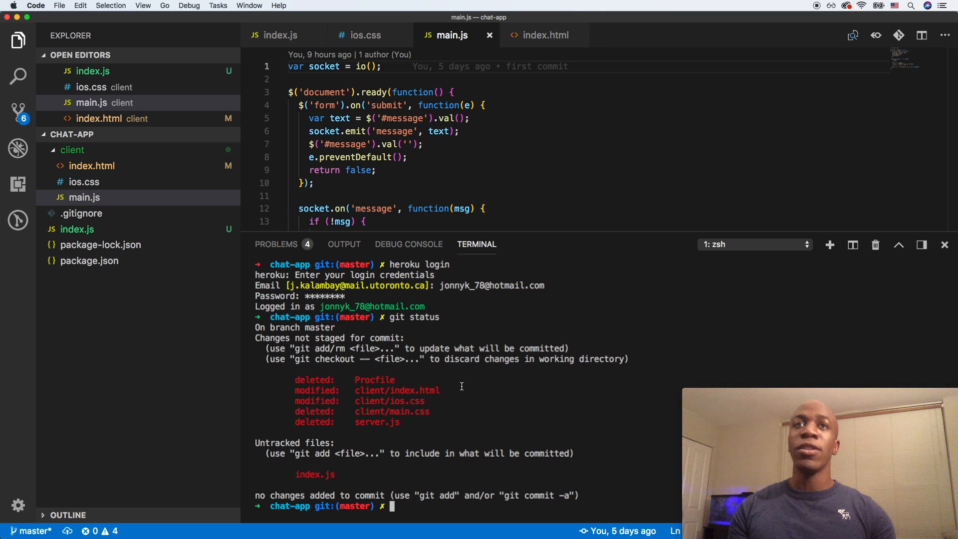
pyautogui.write('git init')
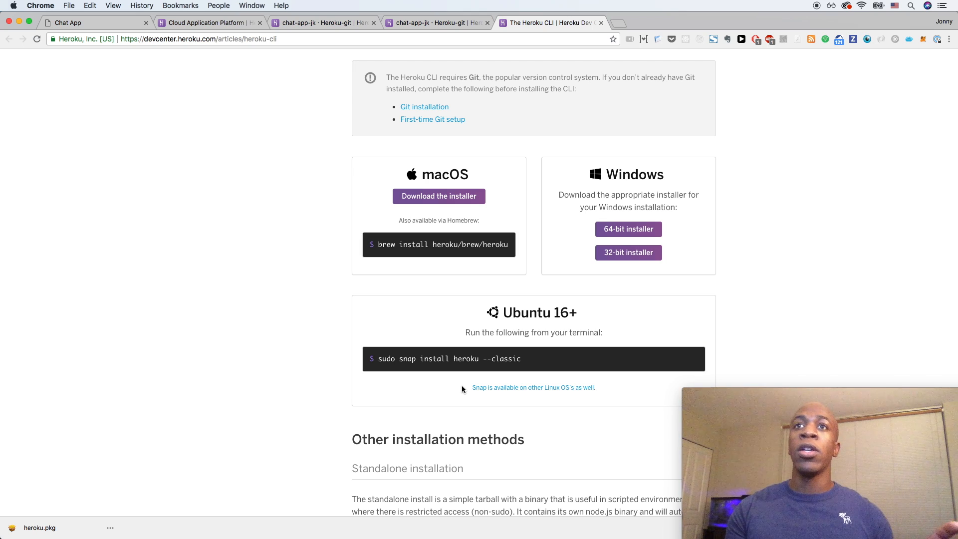
pyautogui.moveTo(501, 138)
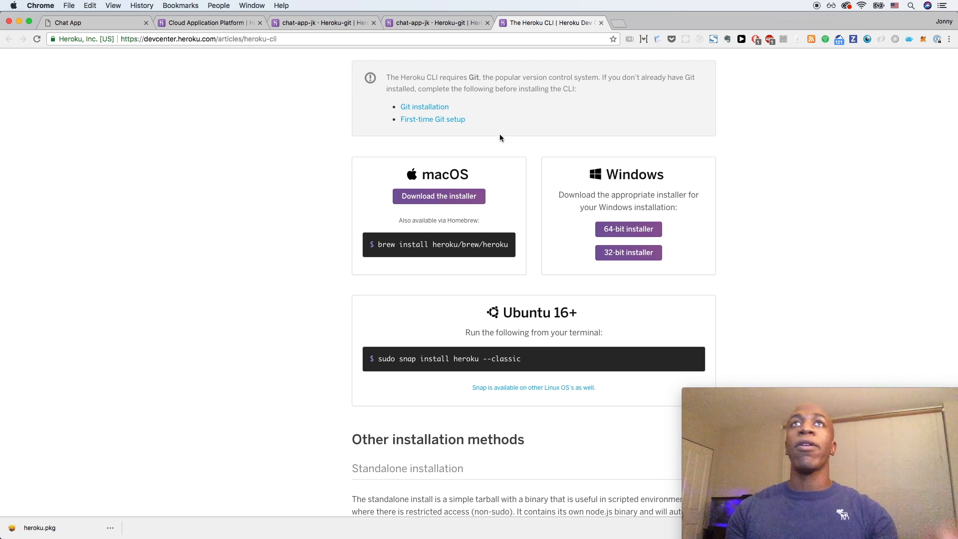
# On the Deploy page, select and copy 'heroku git:remote -a chat-app-jk'
pyautogui.click(437, 23)
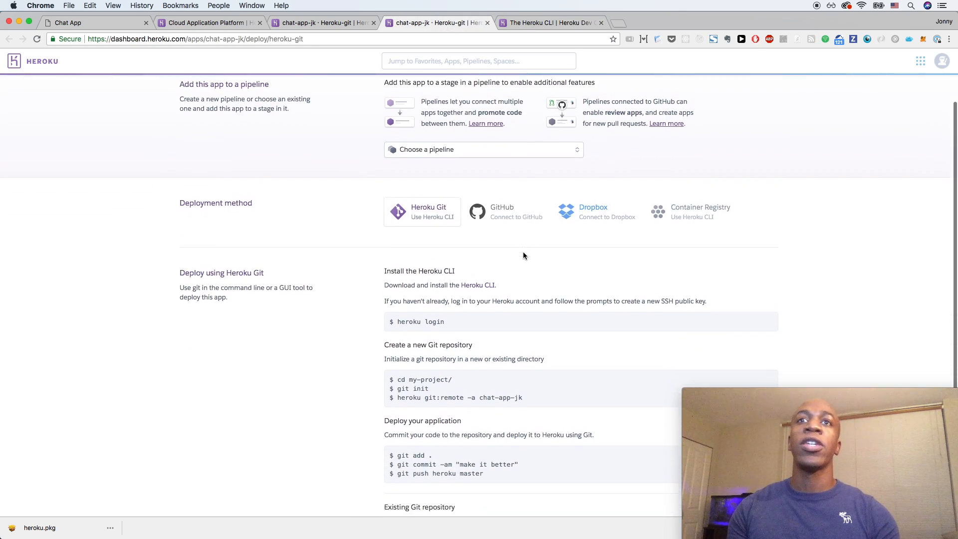
pyautogui.scroll(-3)
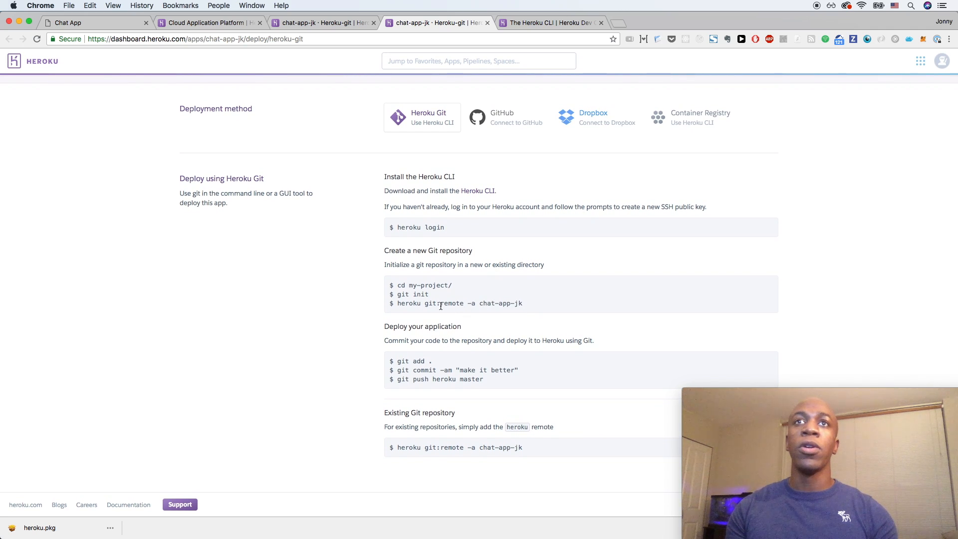
pyautogui.moveTo(397, 303); pyautogui.dragTo(517, 303)
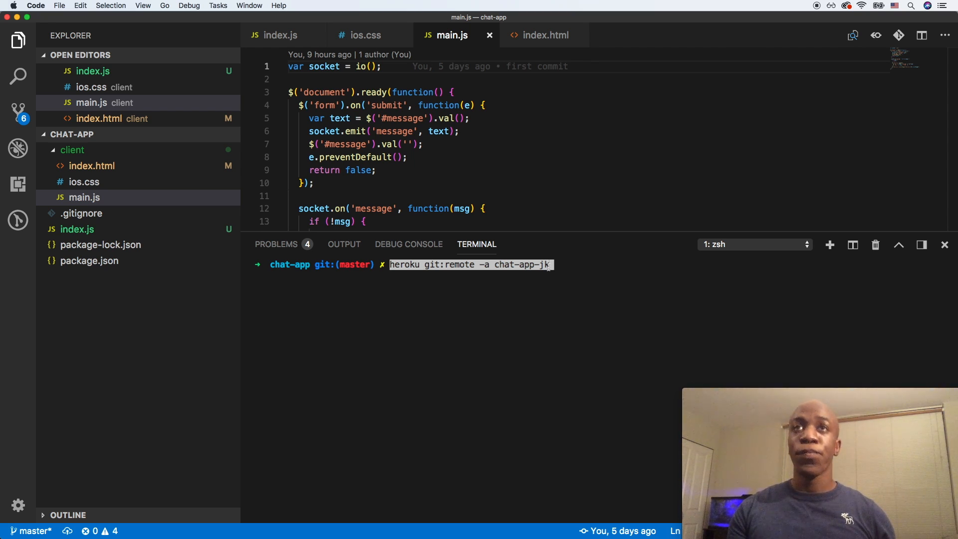
pyautogui.moveTo(490, 260)
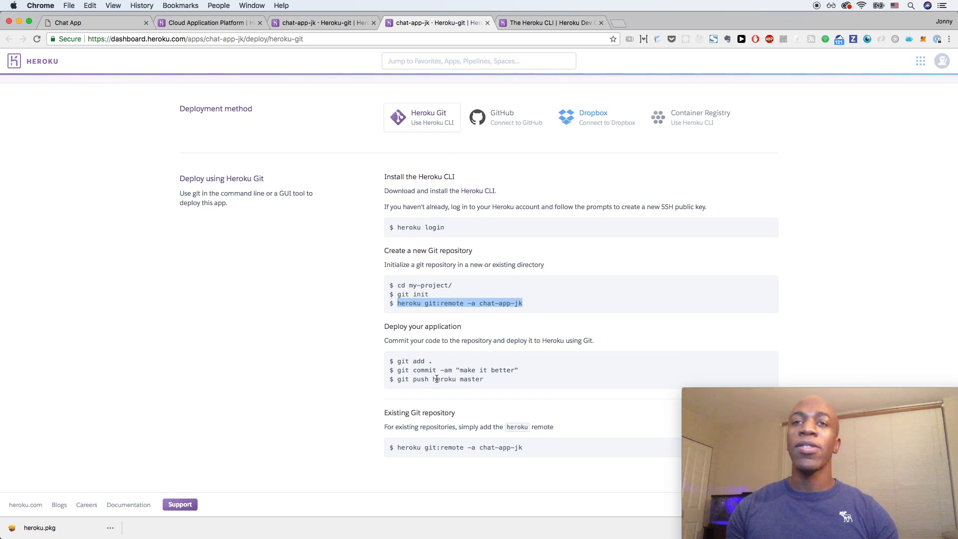
pyautogui.moveTo(446, 391)
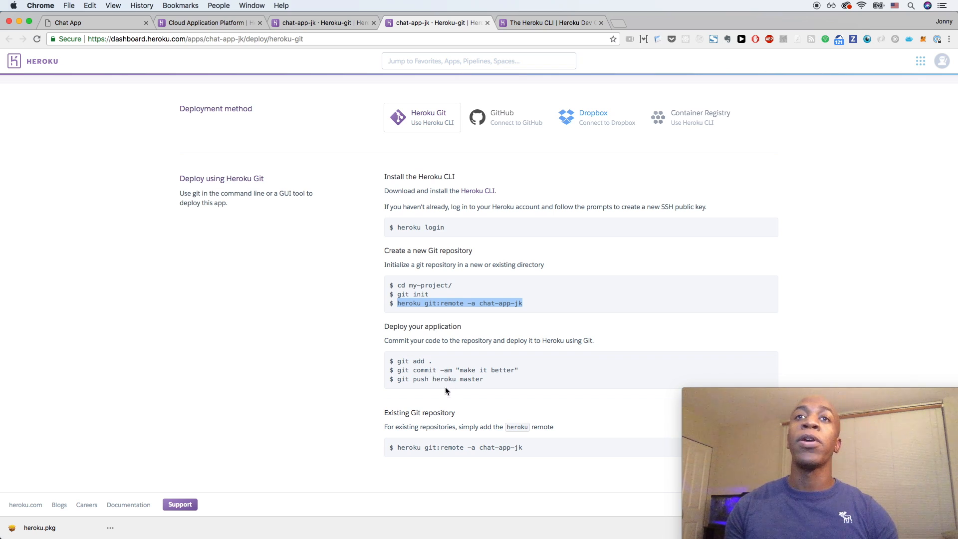
pyautogui.moveTo(460, 379)
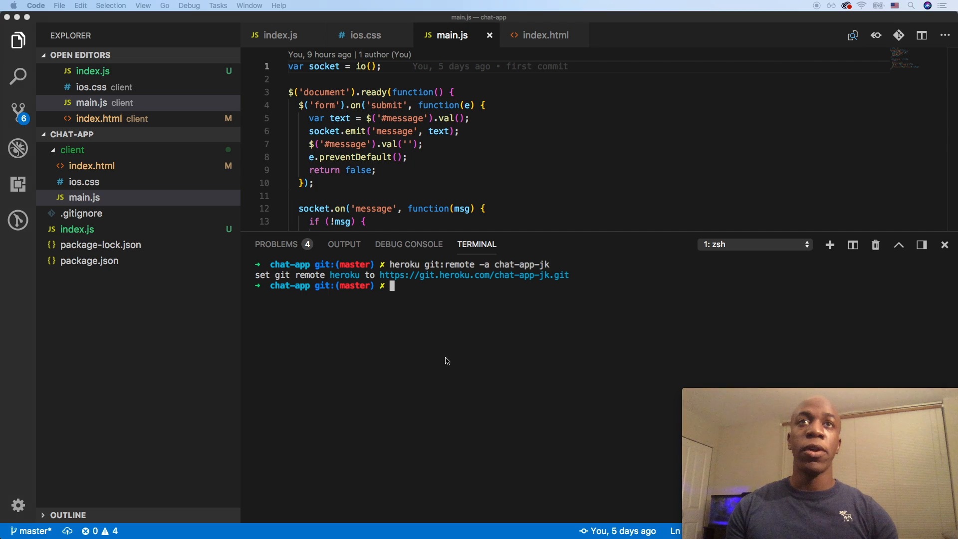
# Stage all files and commit them with the message "ready for heroku"
pyautogui.write('git add .')
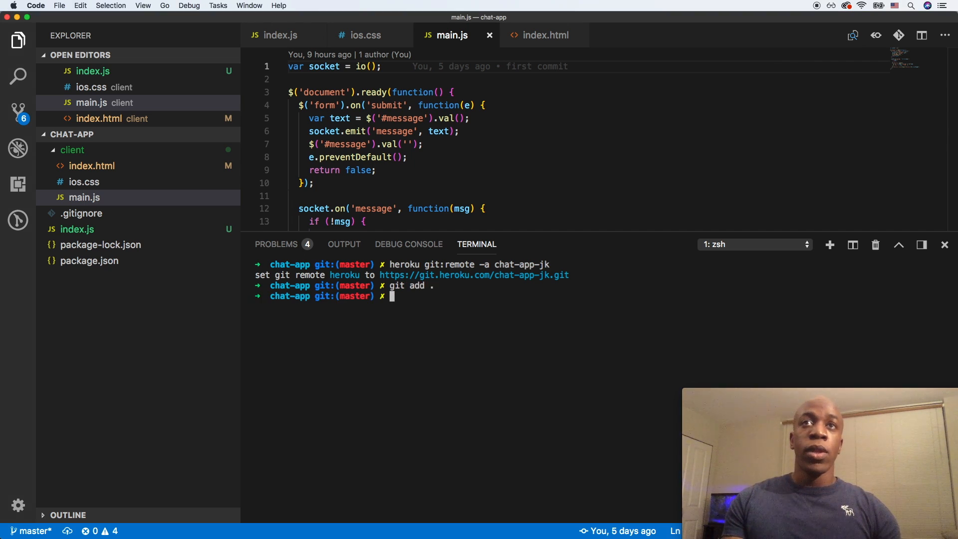
pyautogui.write('git commit -m "ready for')
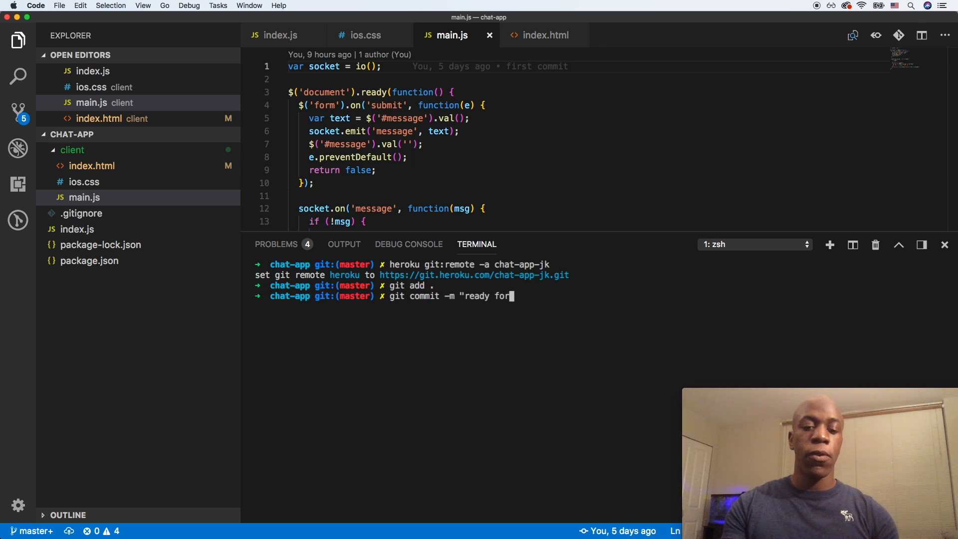
pyautogui.write('heroku"')
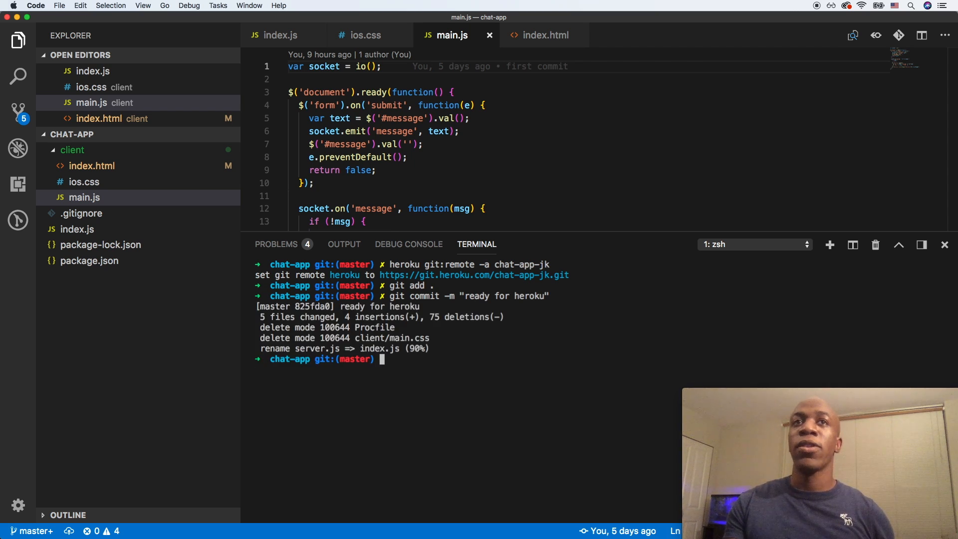
# Push the project to Heroku with 'git push heroku master'
pyautogui.write('git')
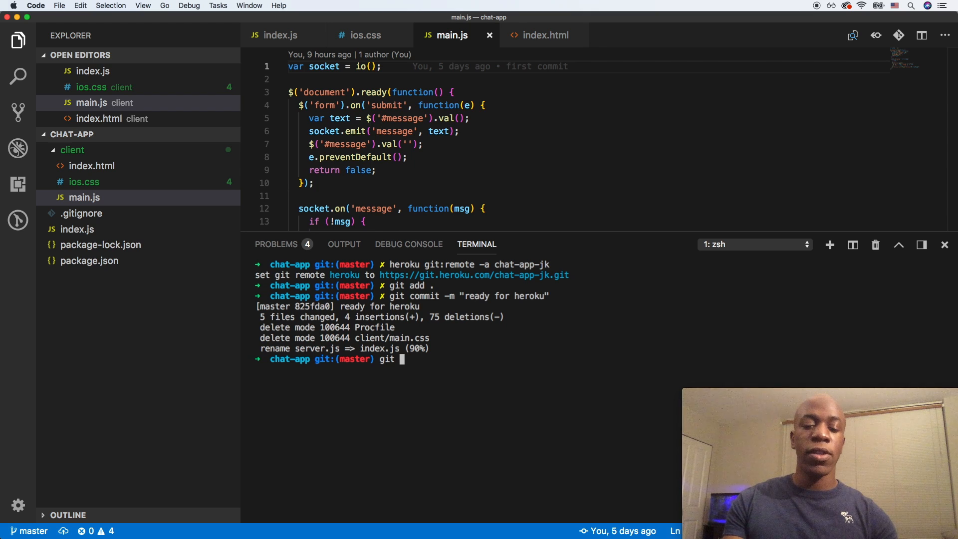
pyautogui.write('push heroku')
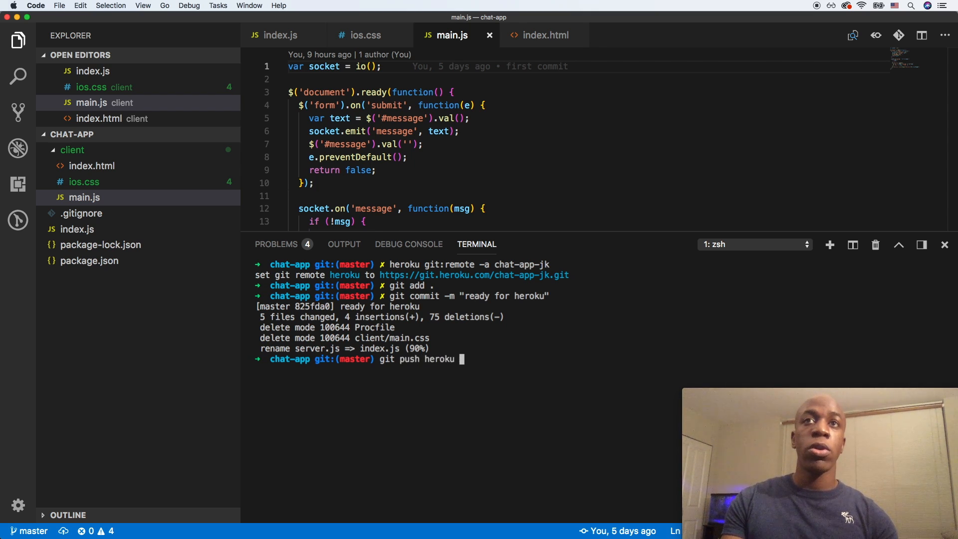
pyautogui.write('master')
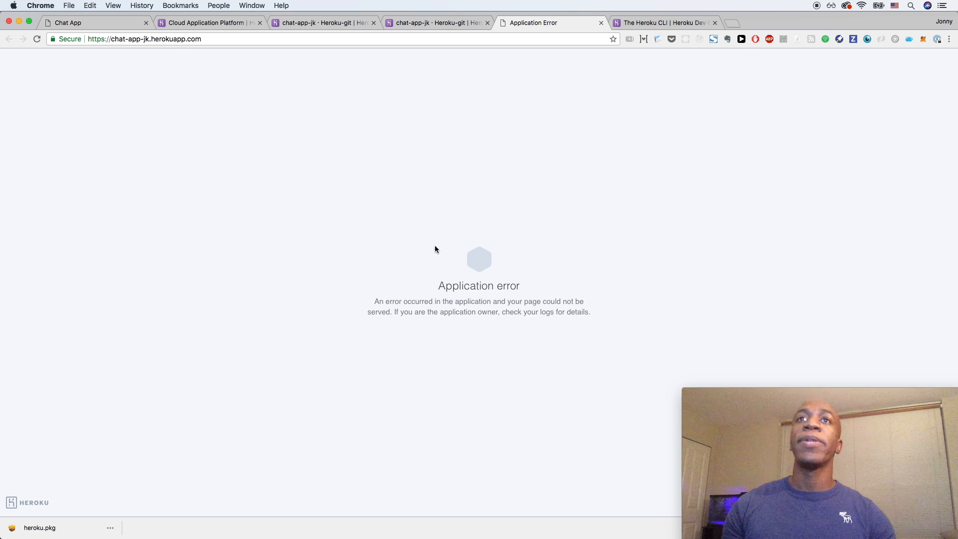
pyautogui.moveTo(486, 175)
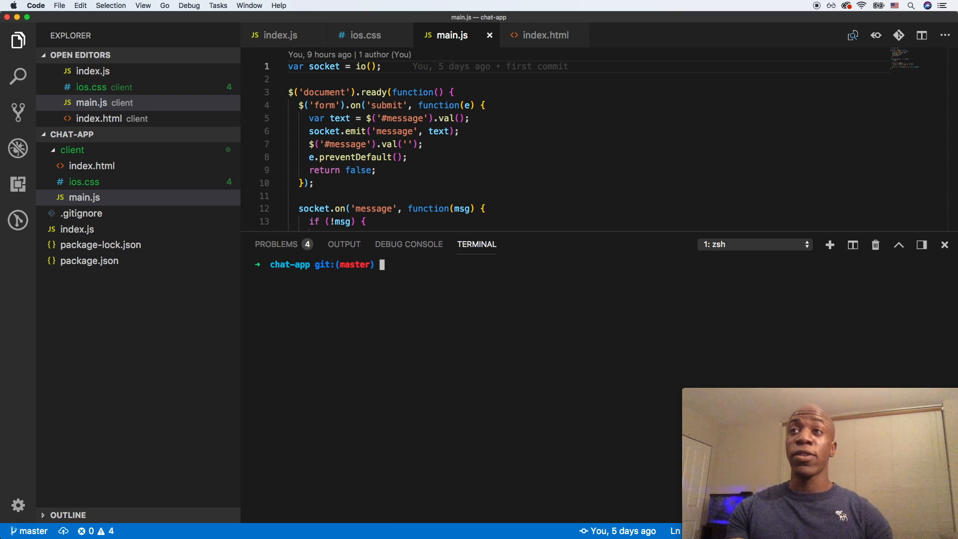
# Create a Procfile containing 'web: node index.js' and save it
pyautogui.write('touch Procfile')
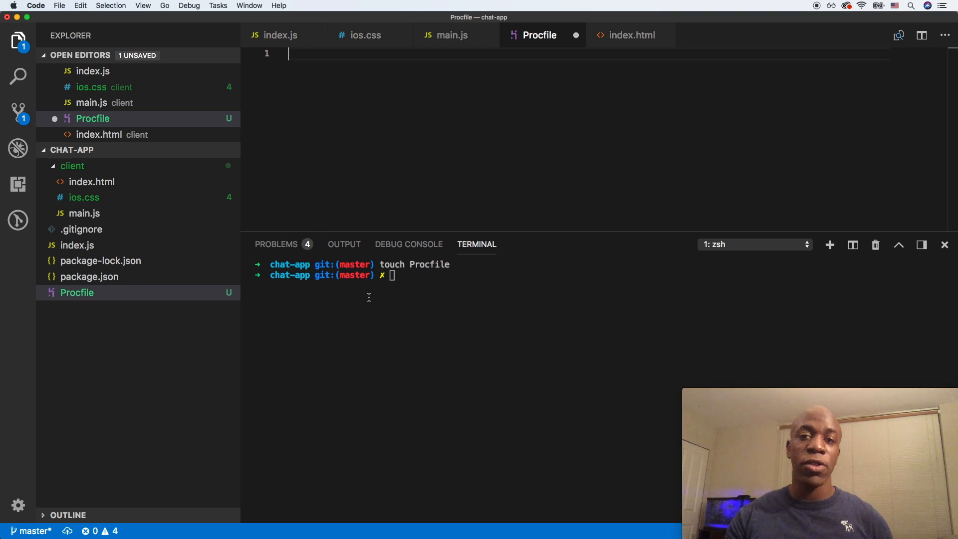
pyautogui.moveTo(366, 137)
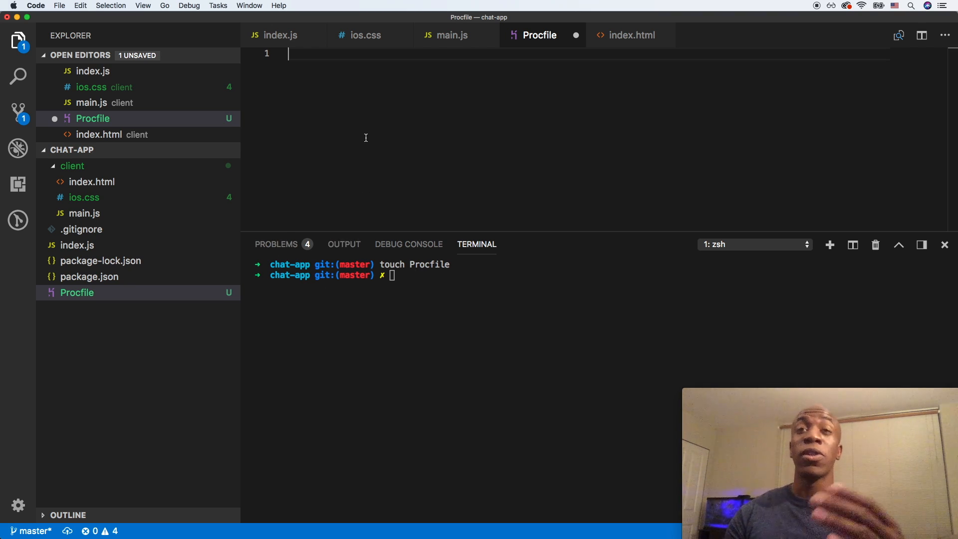
pyautogui.write('web:')
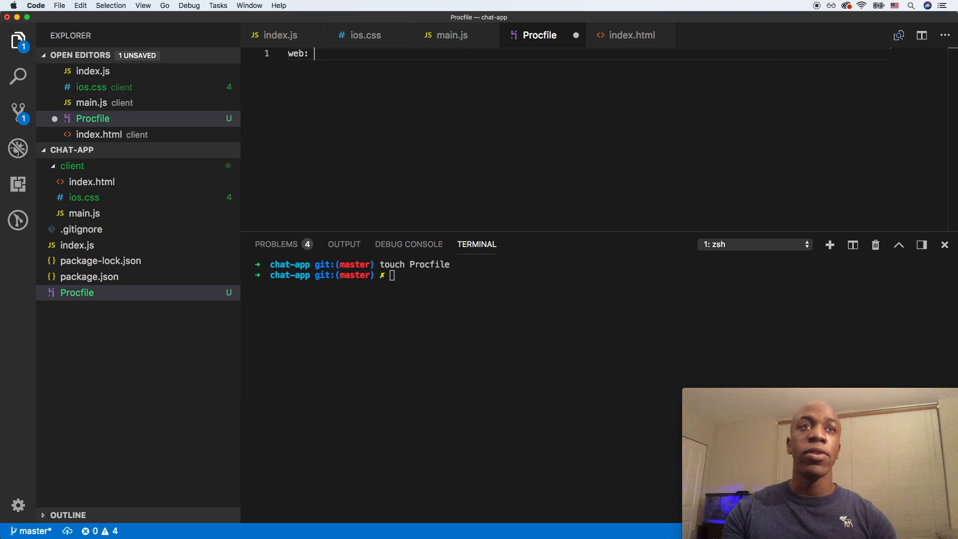
pyautogui.write('node inde')
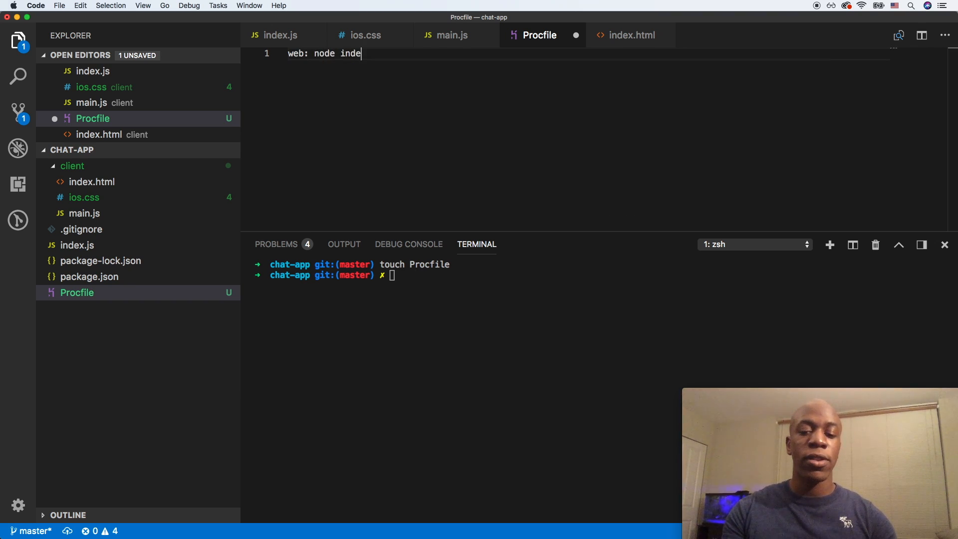
pyautogui.write('x.js')
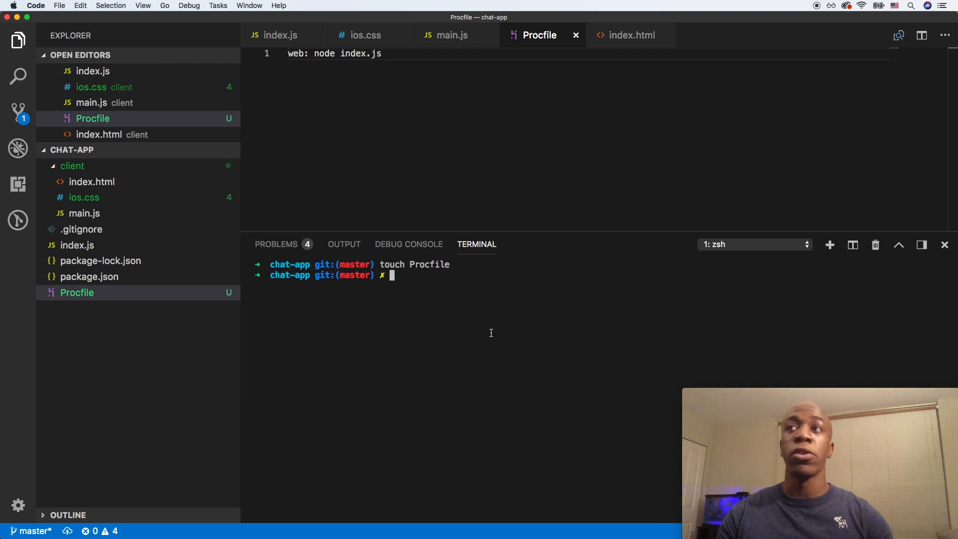
pyautogui.click(283, 35)
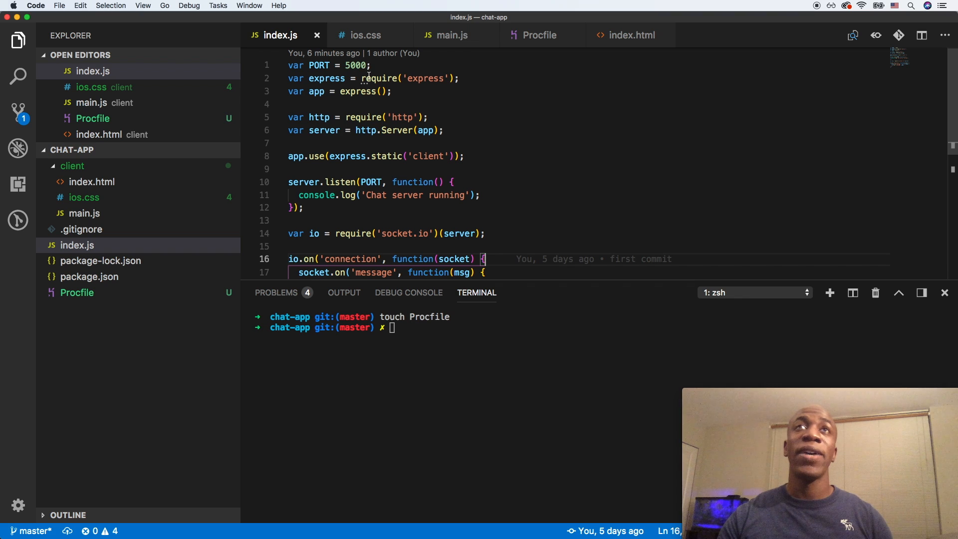
pyautogui.moveTo(372, 78)
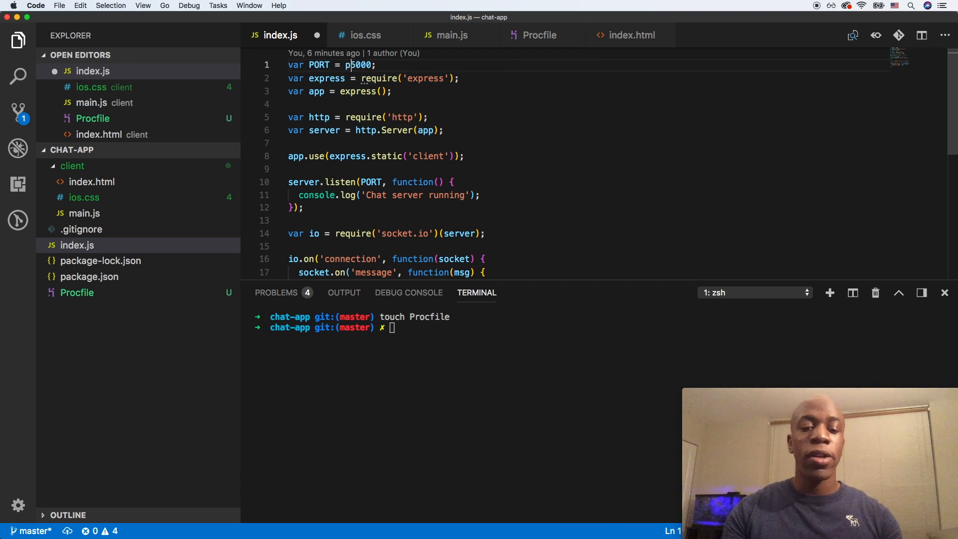
# Edit index.js line 1 to read var PORT = process.env.PORT || 5000
pyautogui.write('rocess.')
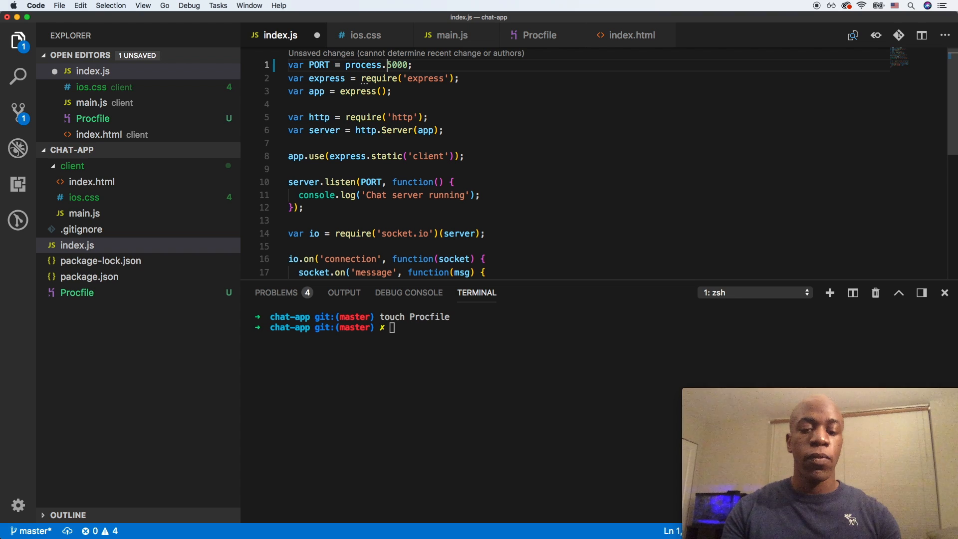
pyautogui.write('env.PORT')
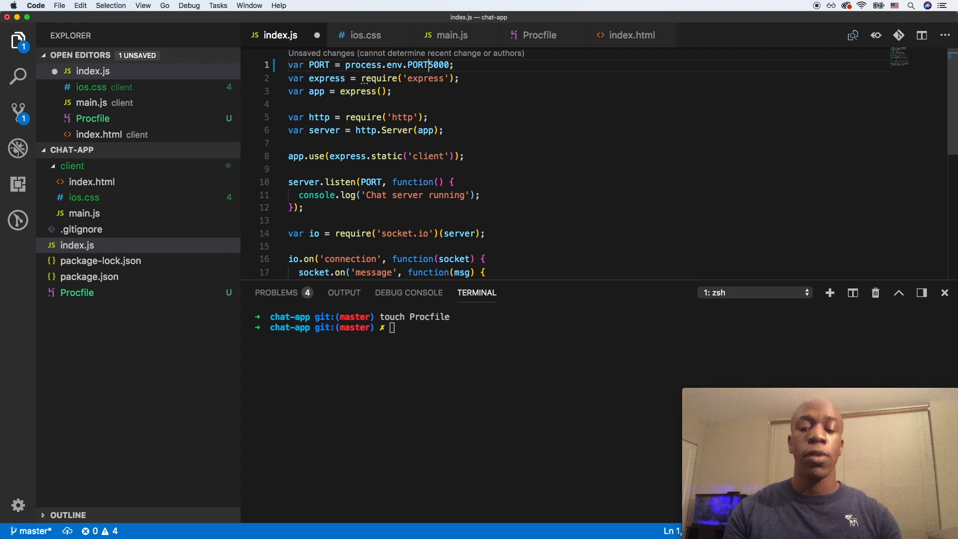
pyautogui.write('||')
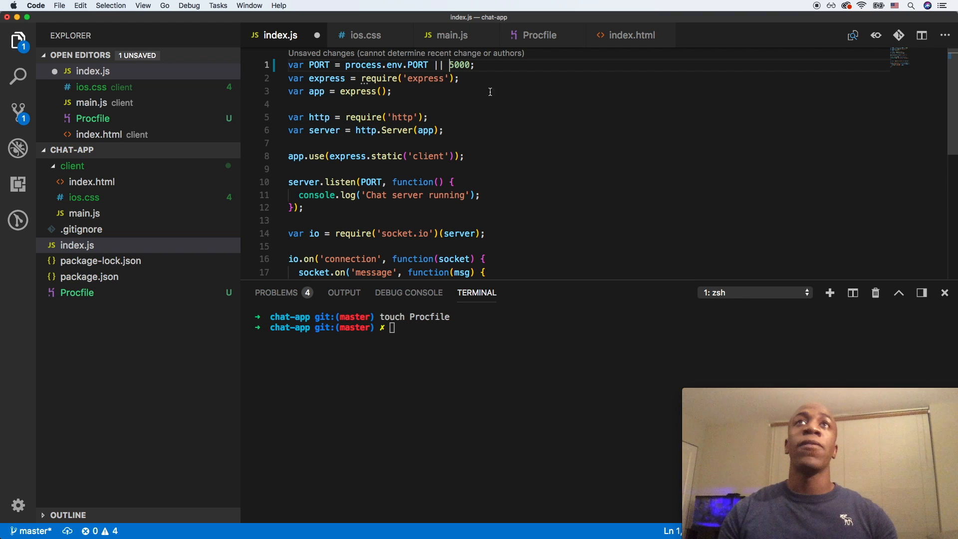
pyautogui.moveTo(319, 65)
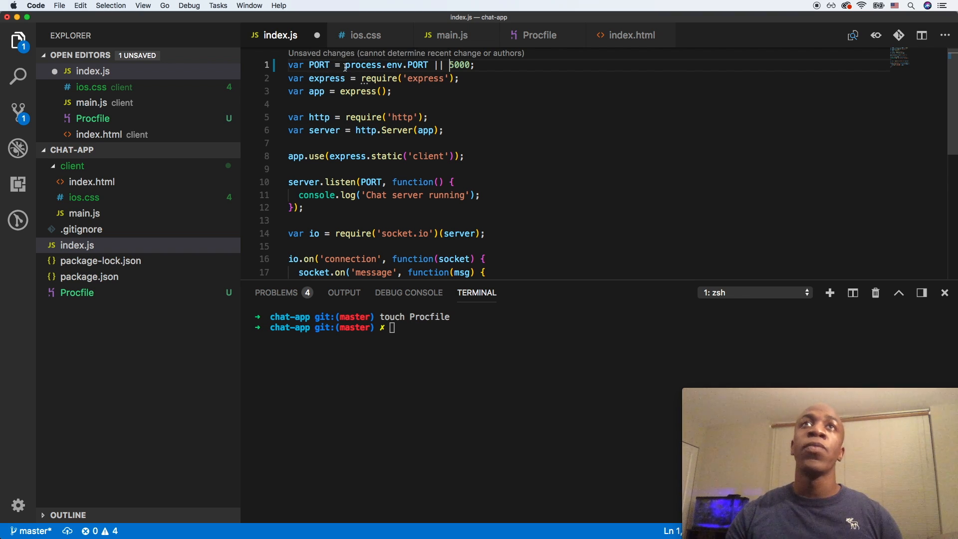
pyautogui.moveTo(363, 65)
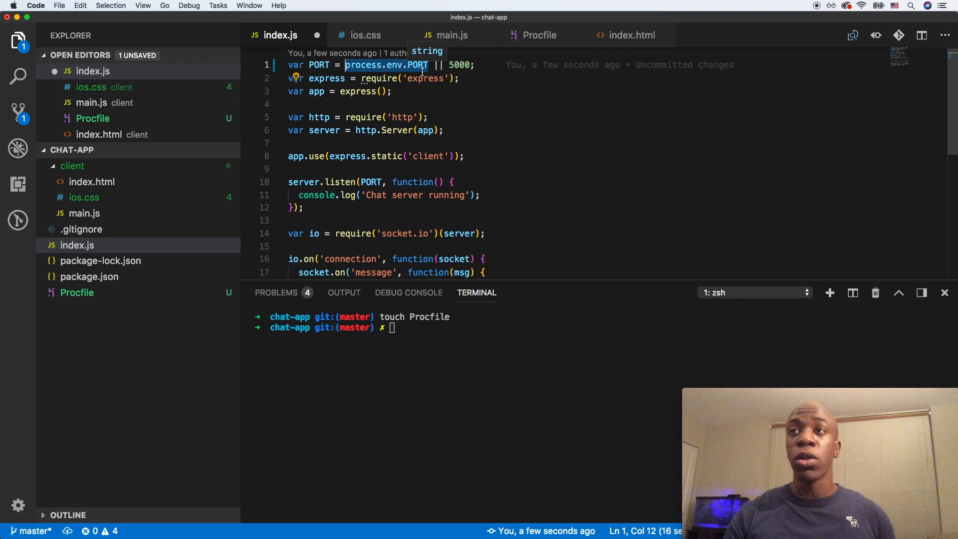
pyautogui.moveTo(483, 86)
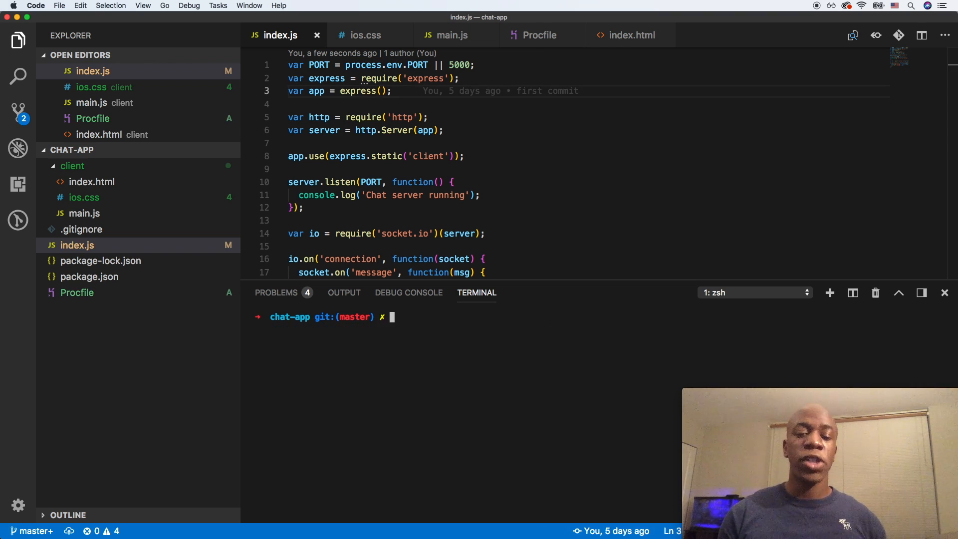
# Stage all changes, commit as 'Changed Port', and push to heroku master
pyautogui.write('git add .')
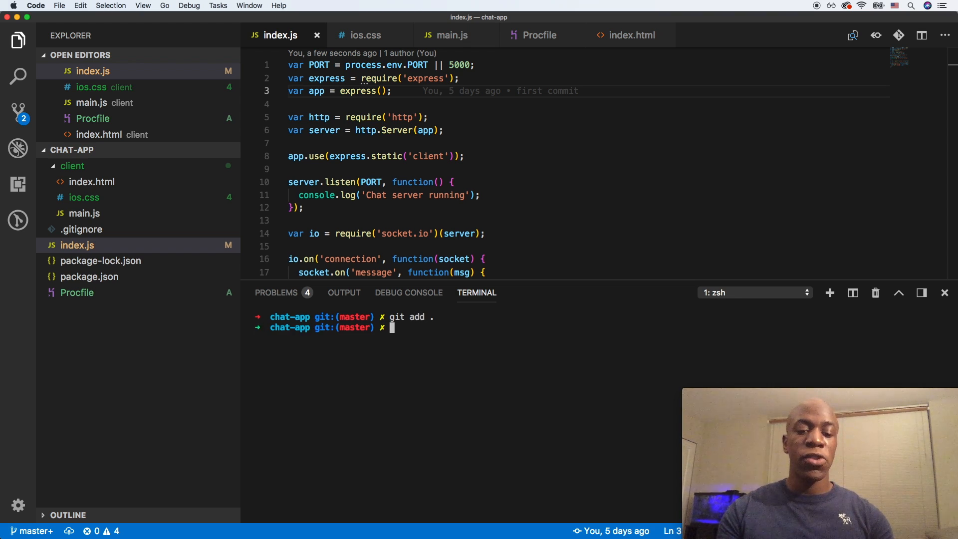
pyautogui.write('git commit')
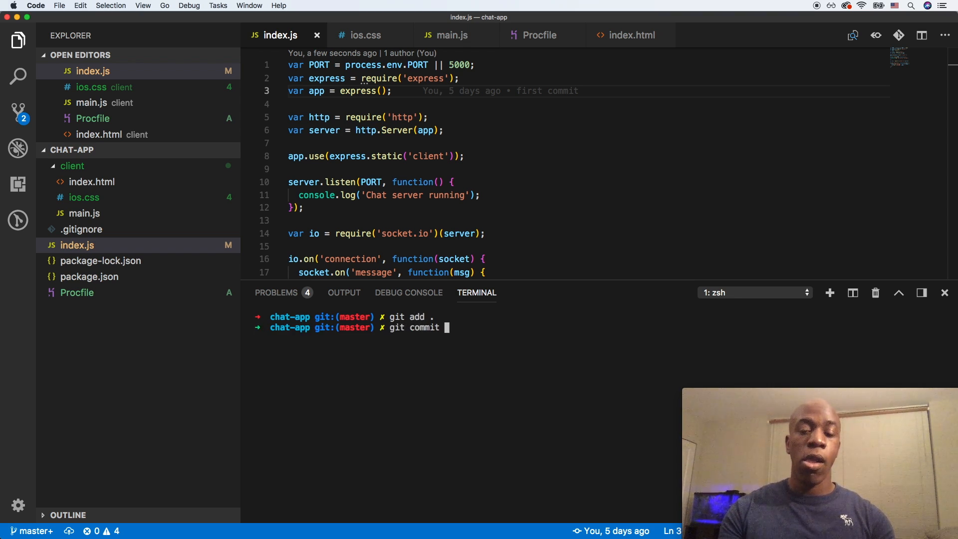
pyautogui.write('-m "')
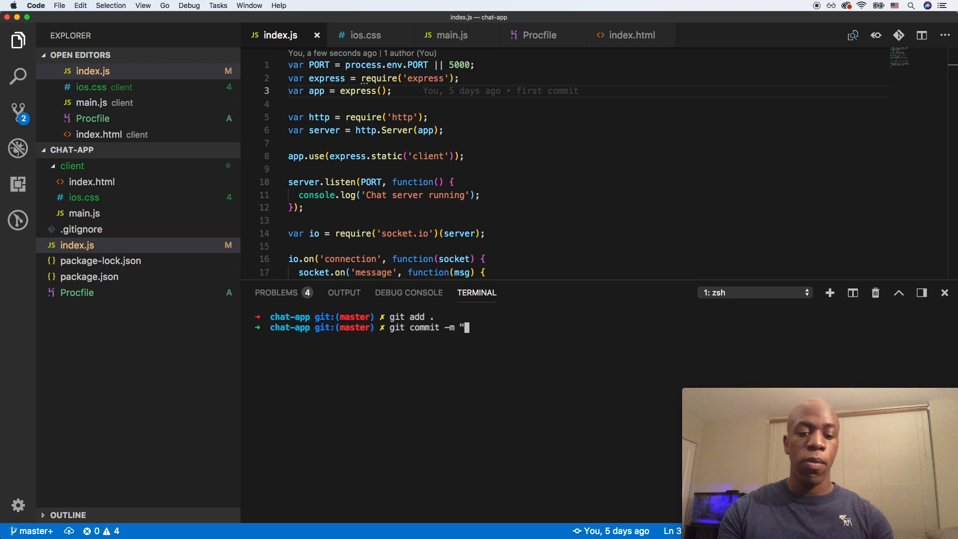
pyautogui.write('Changed Port')
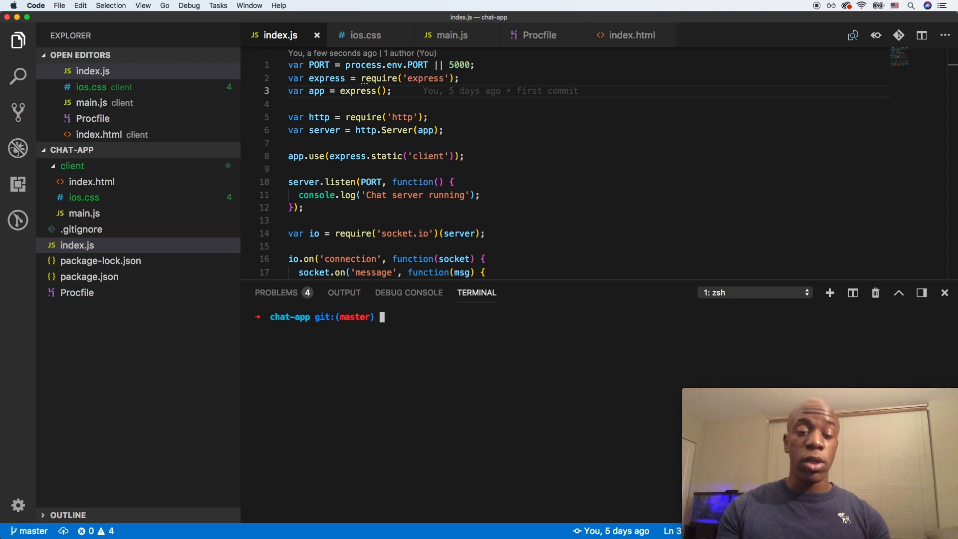
pyautogui.write('git pu')
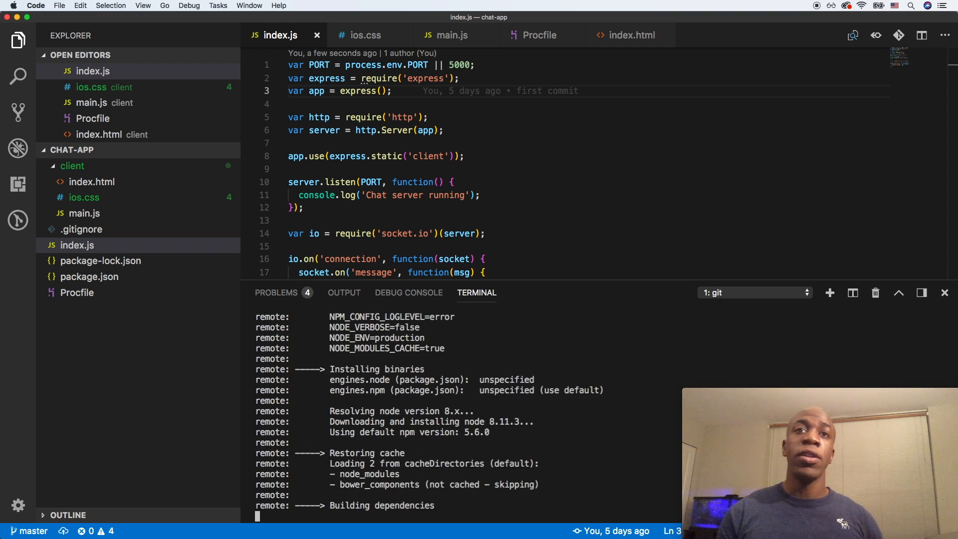
pyautogui.scroll(-3)
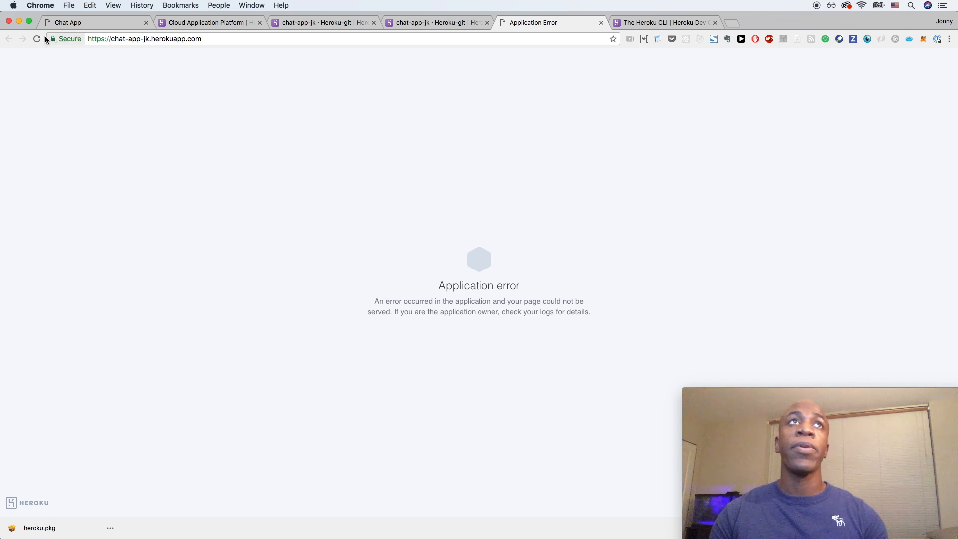
# Reload chat-app-jk.herokuapp.com and send the test message 'fsdds'
pyautogui.click(38, 38)
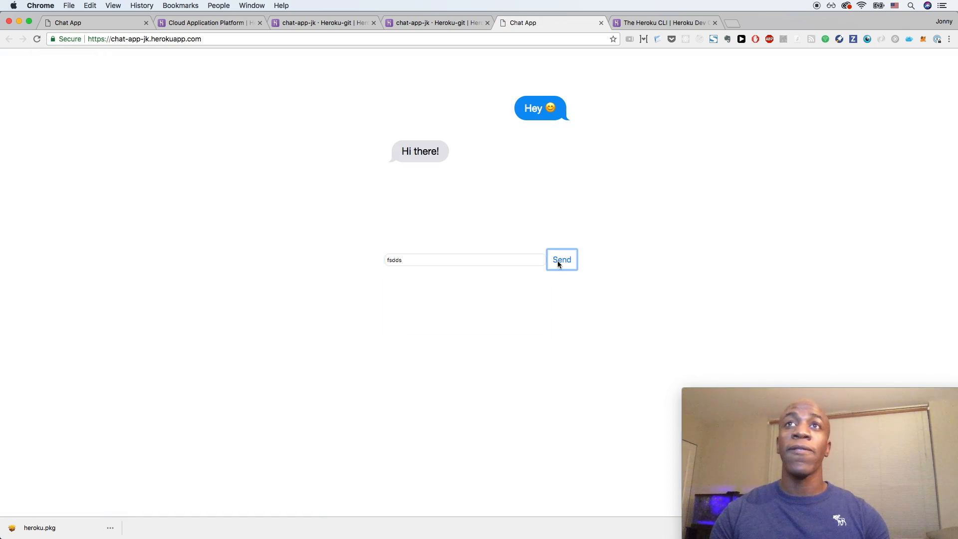
pyautogui.click(562, 259)
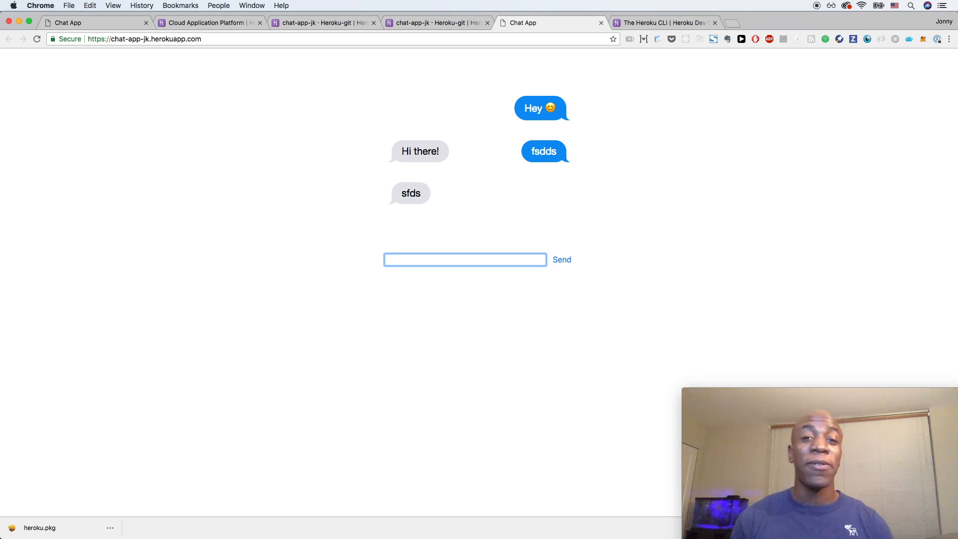